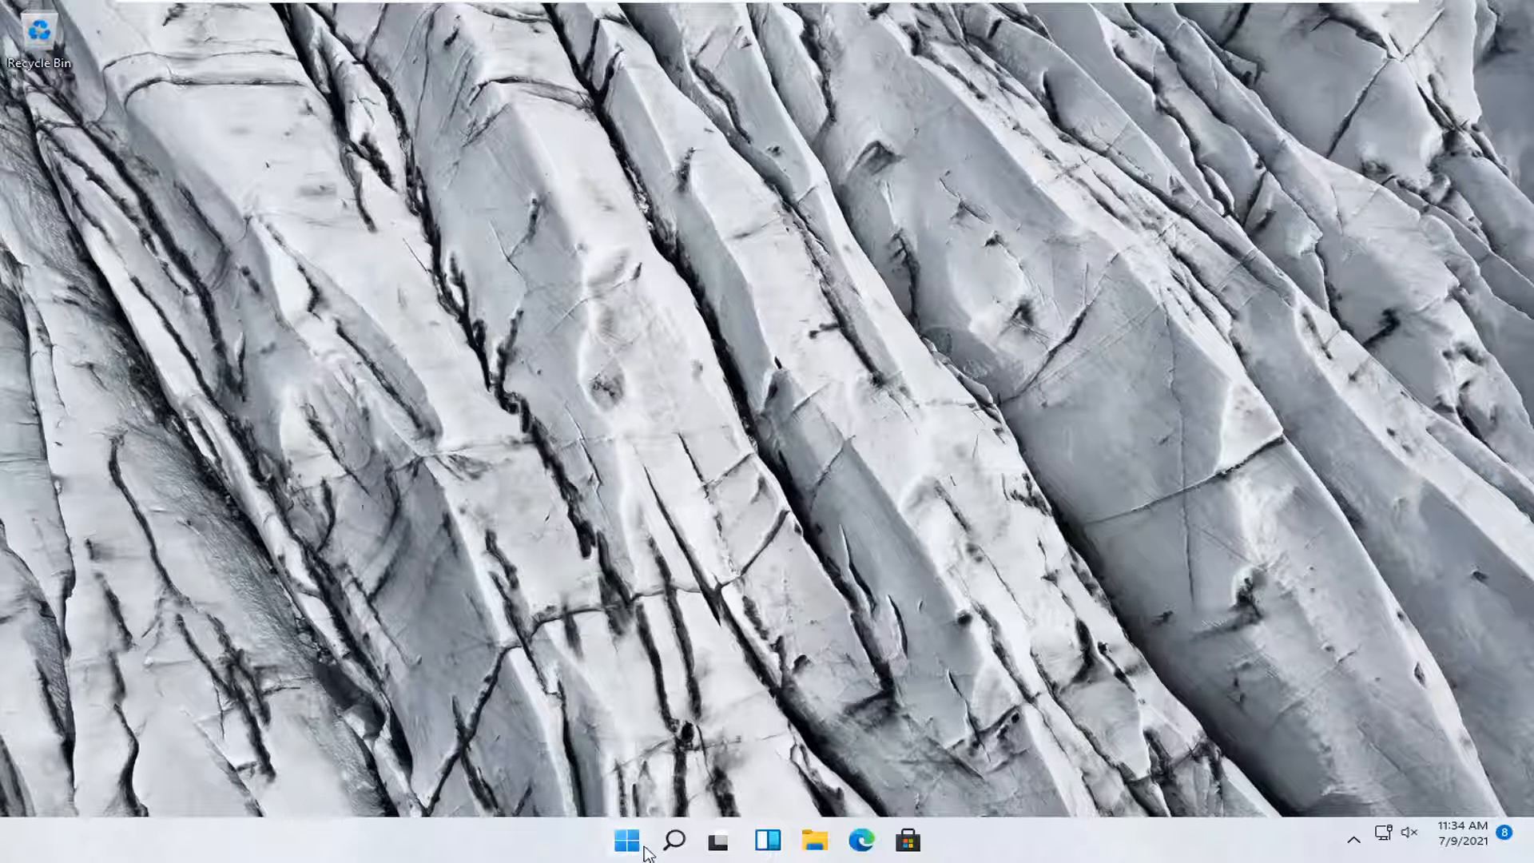
Show the Start button's quick link menu of system tools
{"action": "right_click", "coordinate": [625, 838]}
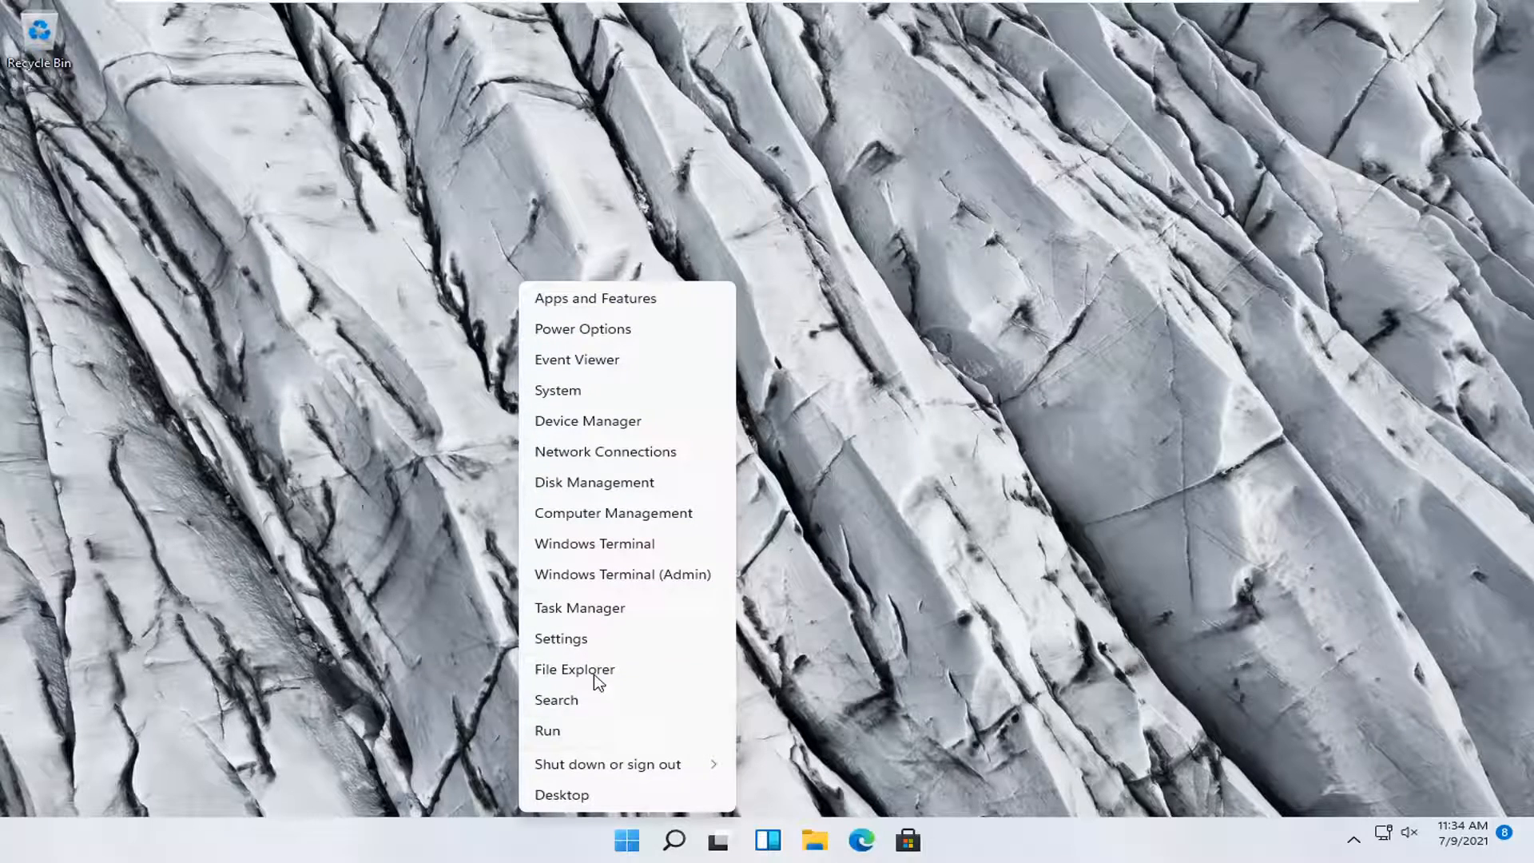
Reach System > Troubleshoot > Other troubleshooters with the Power troubleshooter in view
{"action": "left_click", "coordinate": [561, 637]}
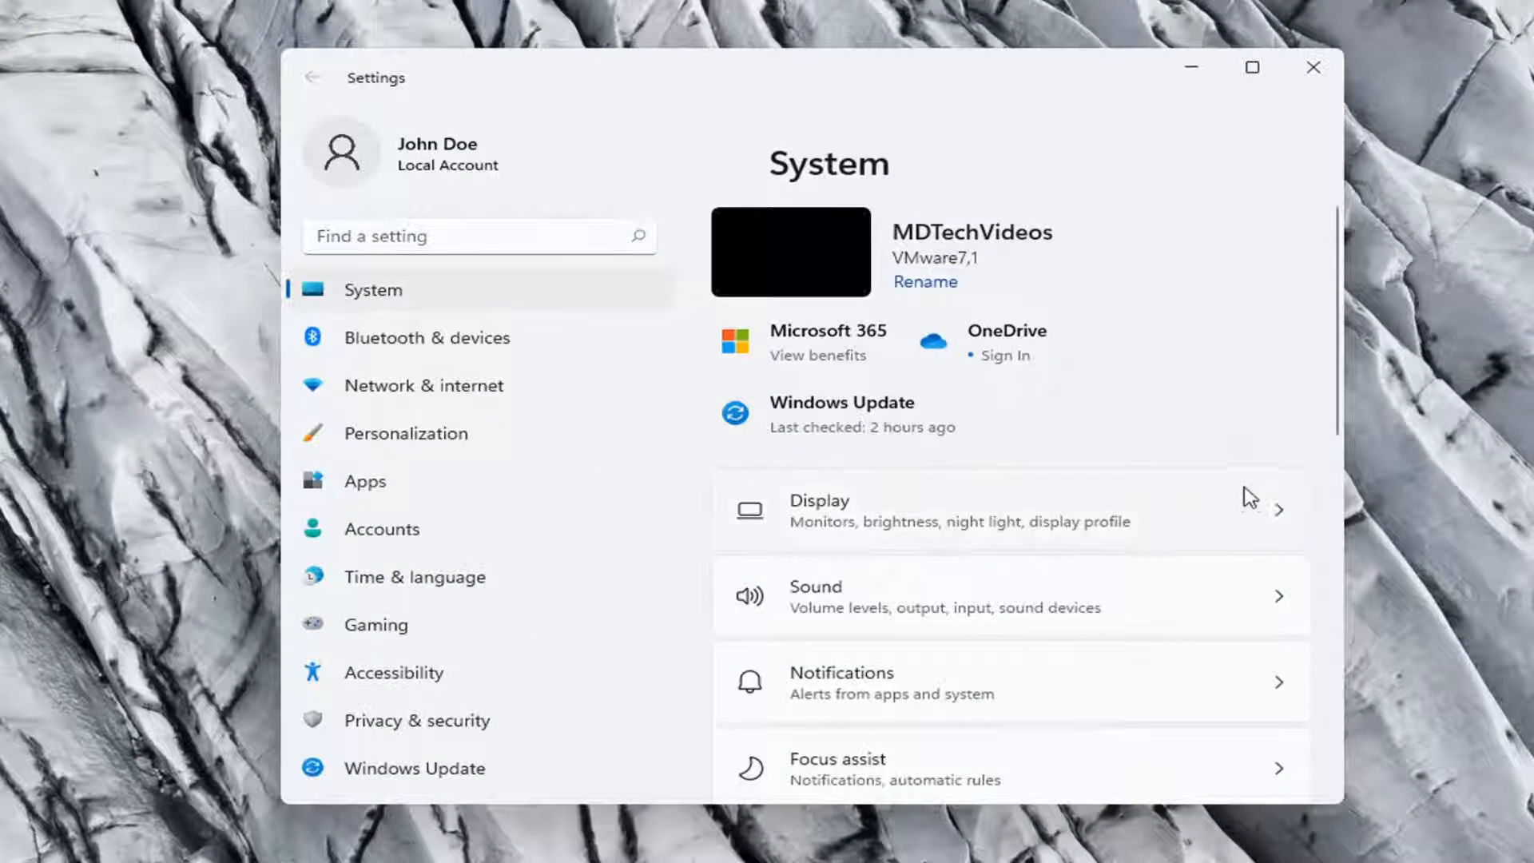
{"action": "scroll", "scroll_direction": "down", "scroll_amount": 3}
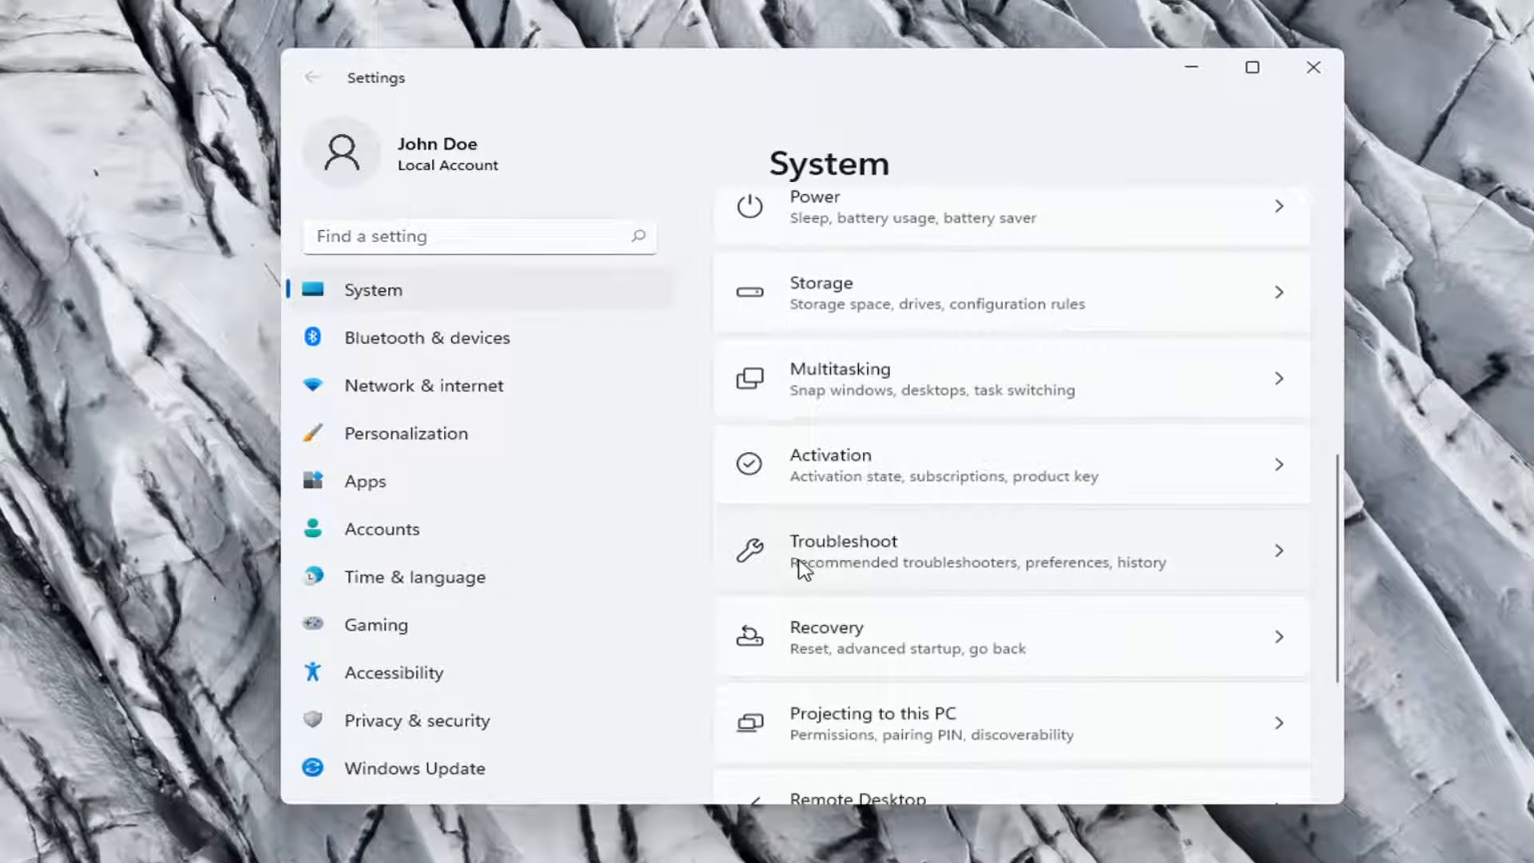
{"action": "left_click", "coordinate": [842, 549]}
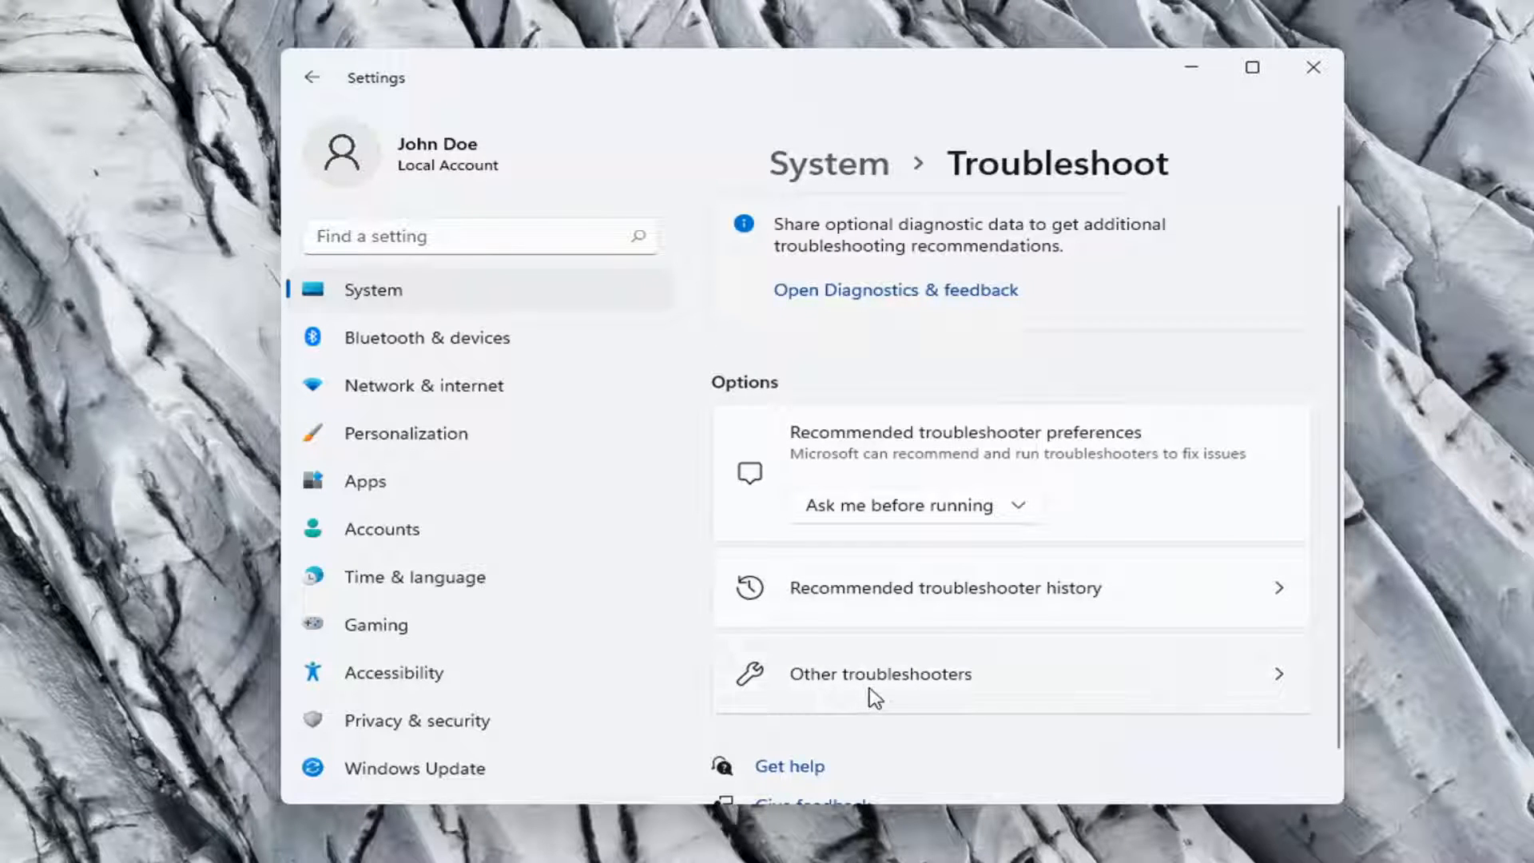
{"action": "left_click", "coordinate": [879, 673]}
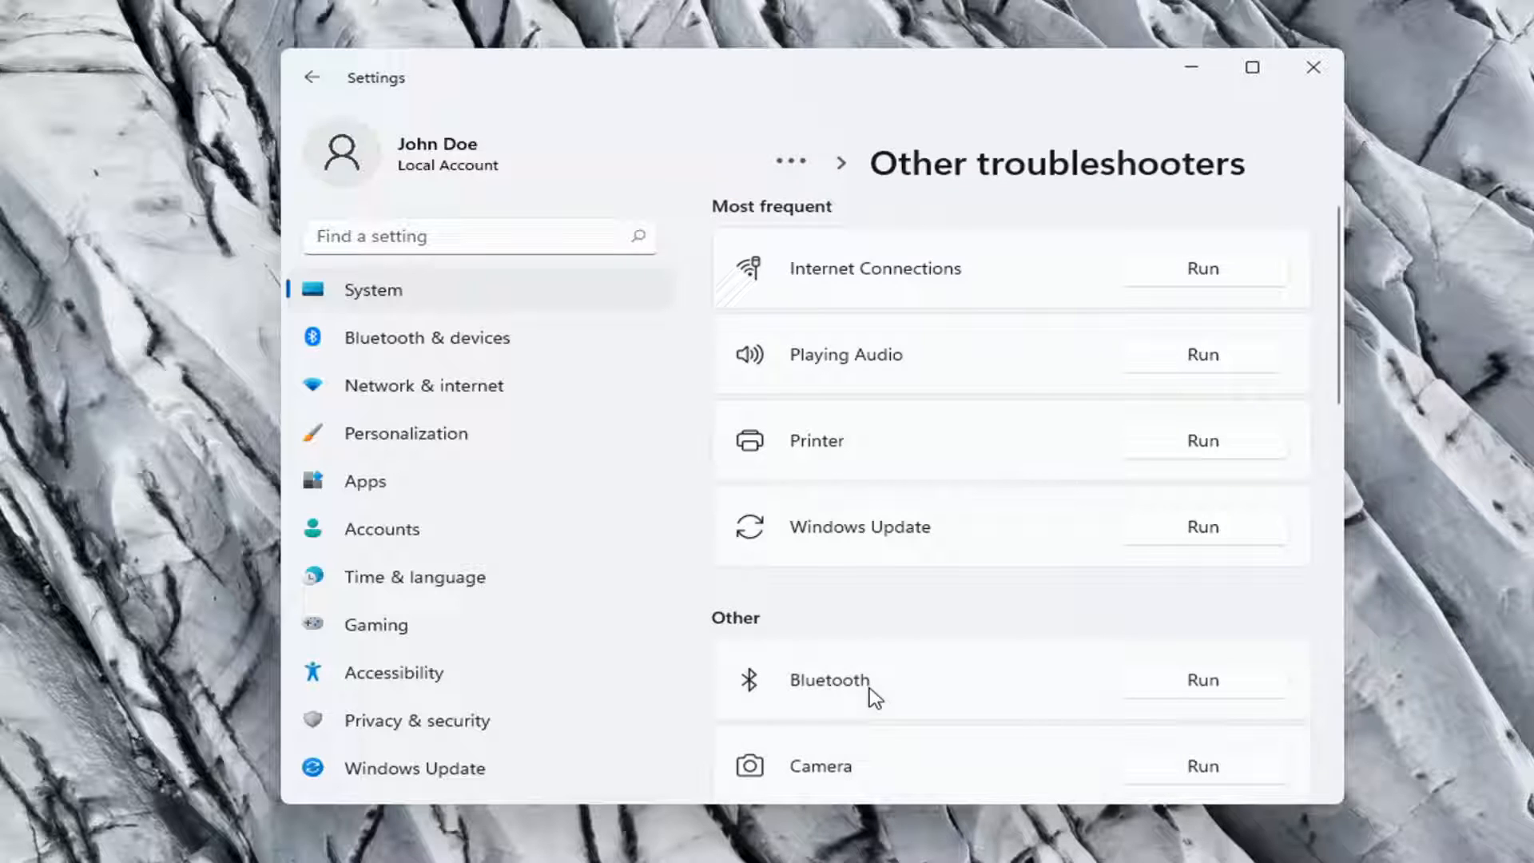
{"action": "mouse_move", "coordinate": [879, 603]}
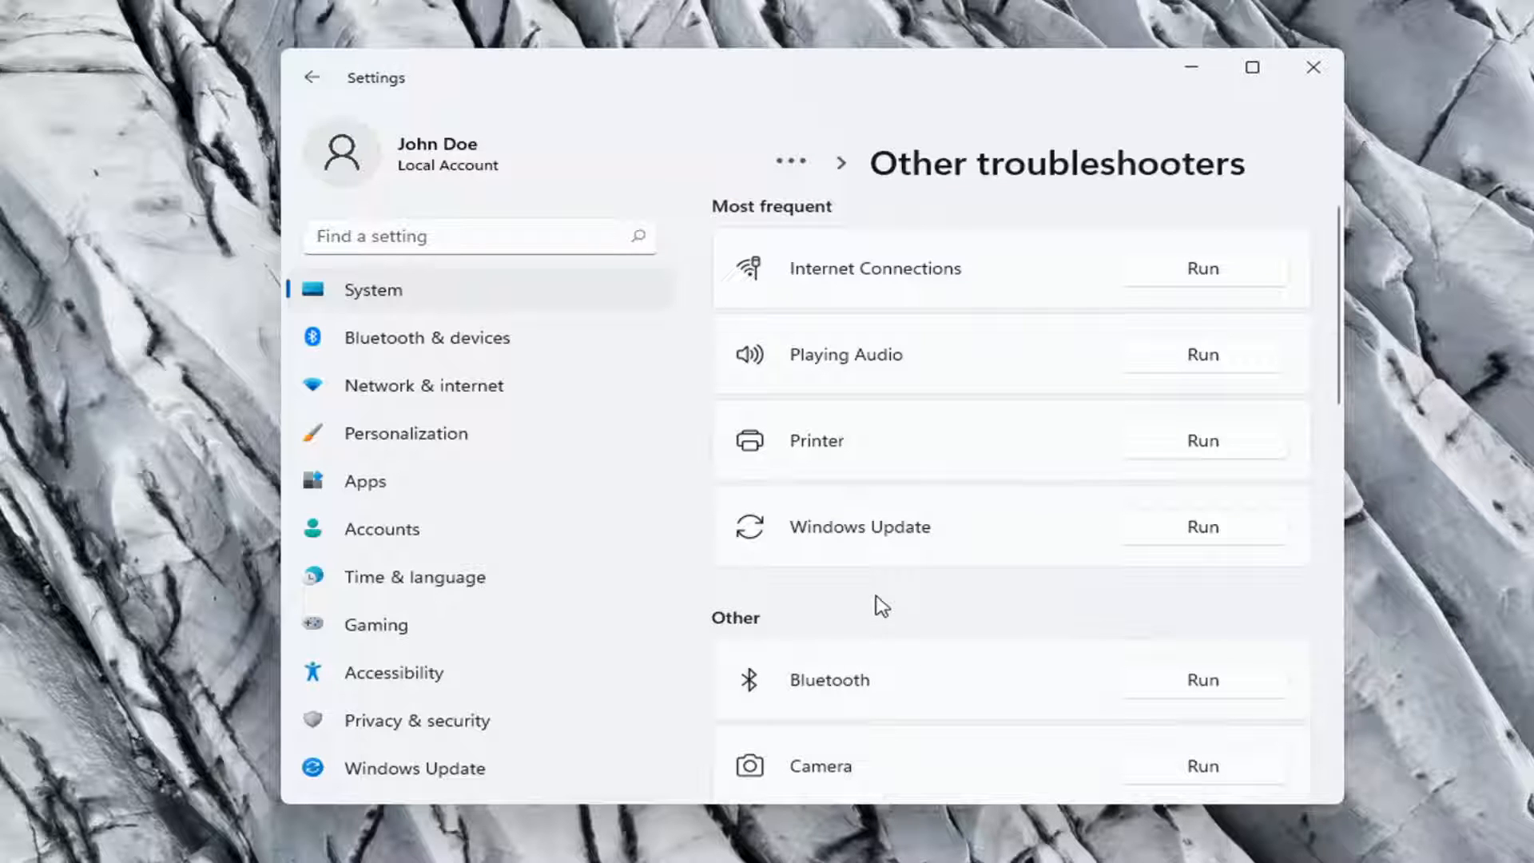
{"action": "mouse_move", "coordinate": [876, 638]}
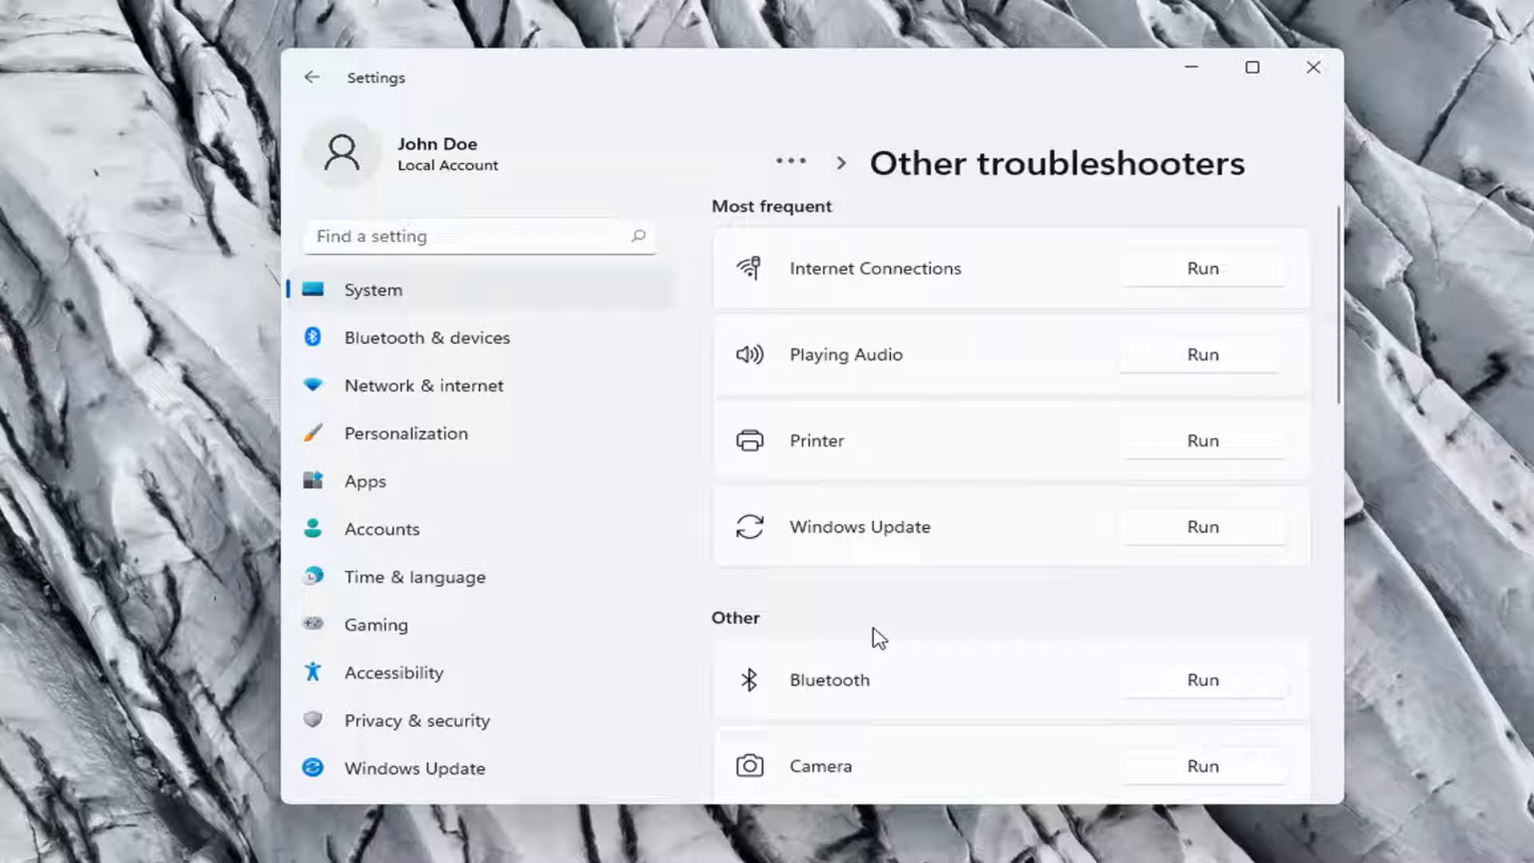
{"action": "scroll", "scroll_direction": "down", "scroll_amount": 3}
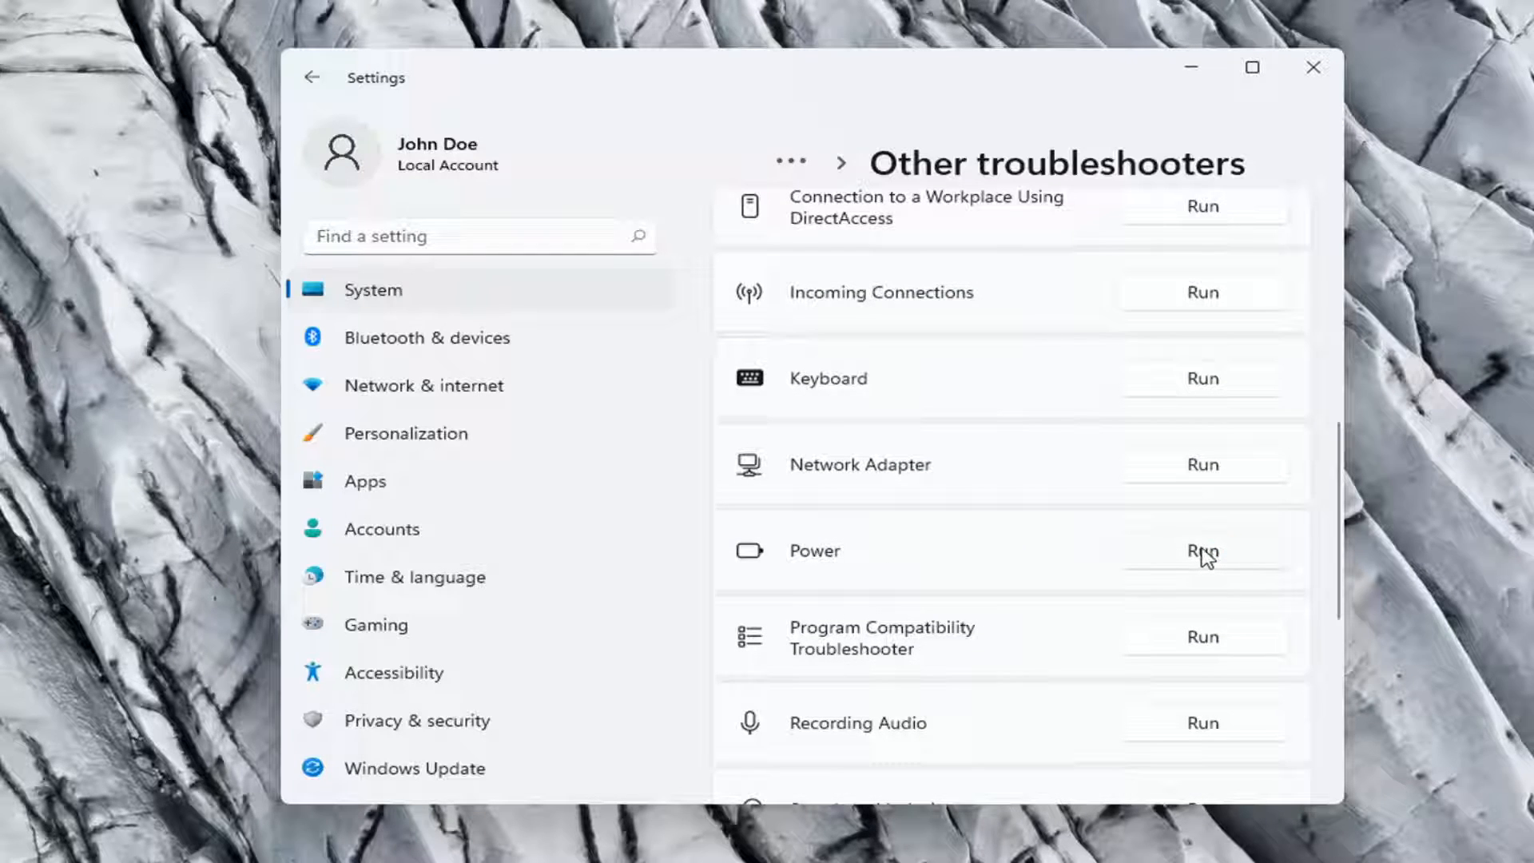
Run the Power troubleshooter until it reports no changes were necessary
{"action": "left_click", "coordinate": [1202, 552]}
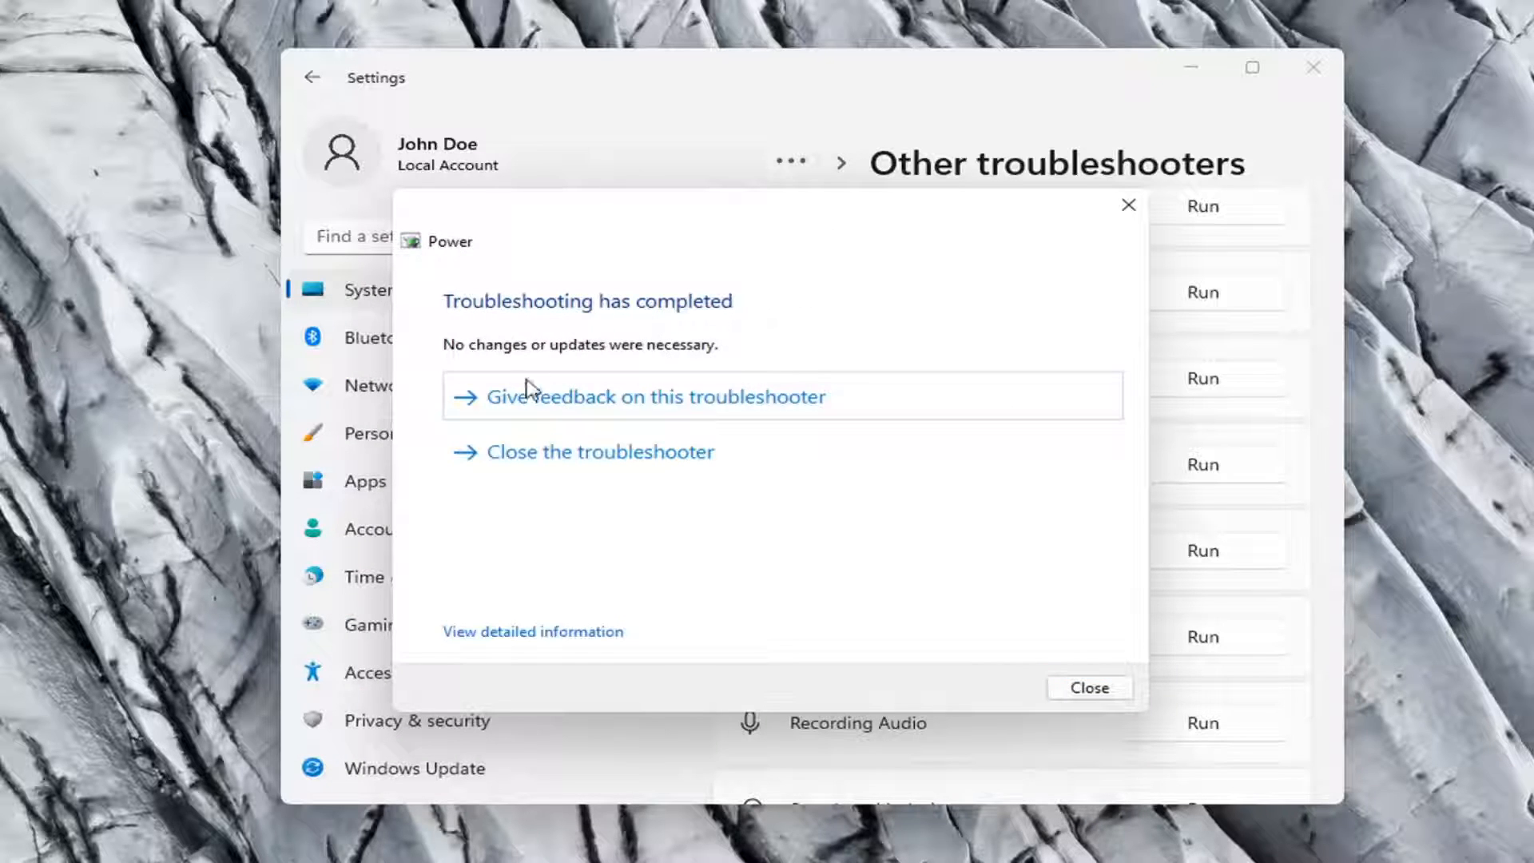
{"action": "mouse_move", "coordinate": [584, 395]}
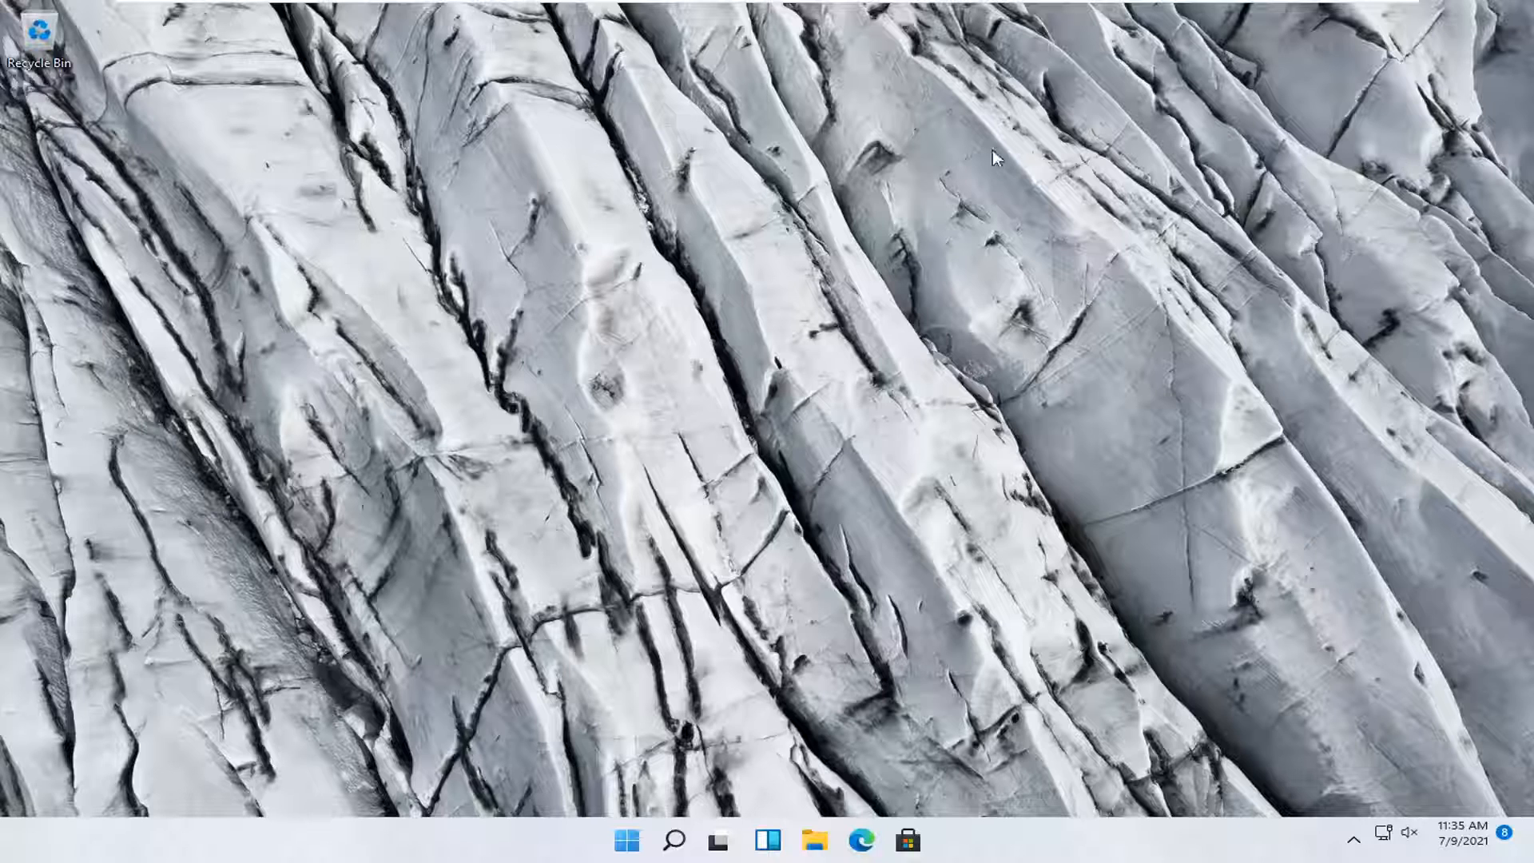
{"action": "mouse_move", "coordinate": [799, 297]}
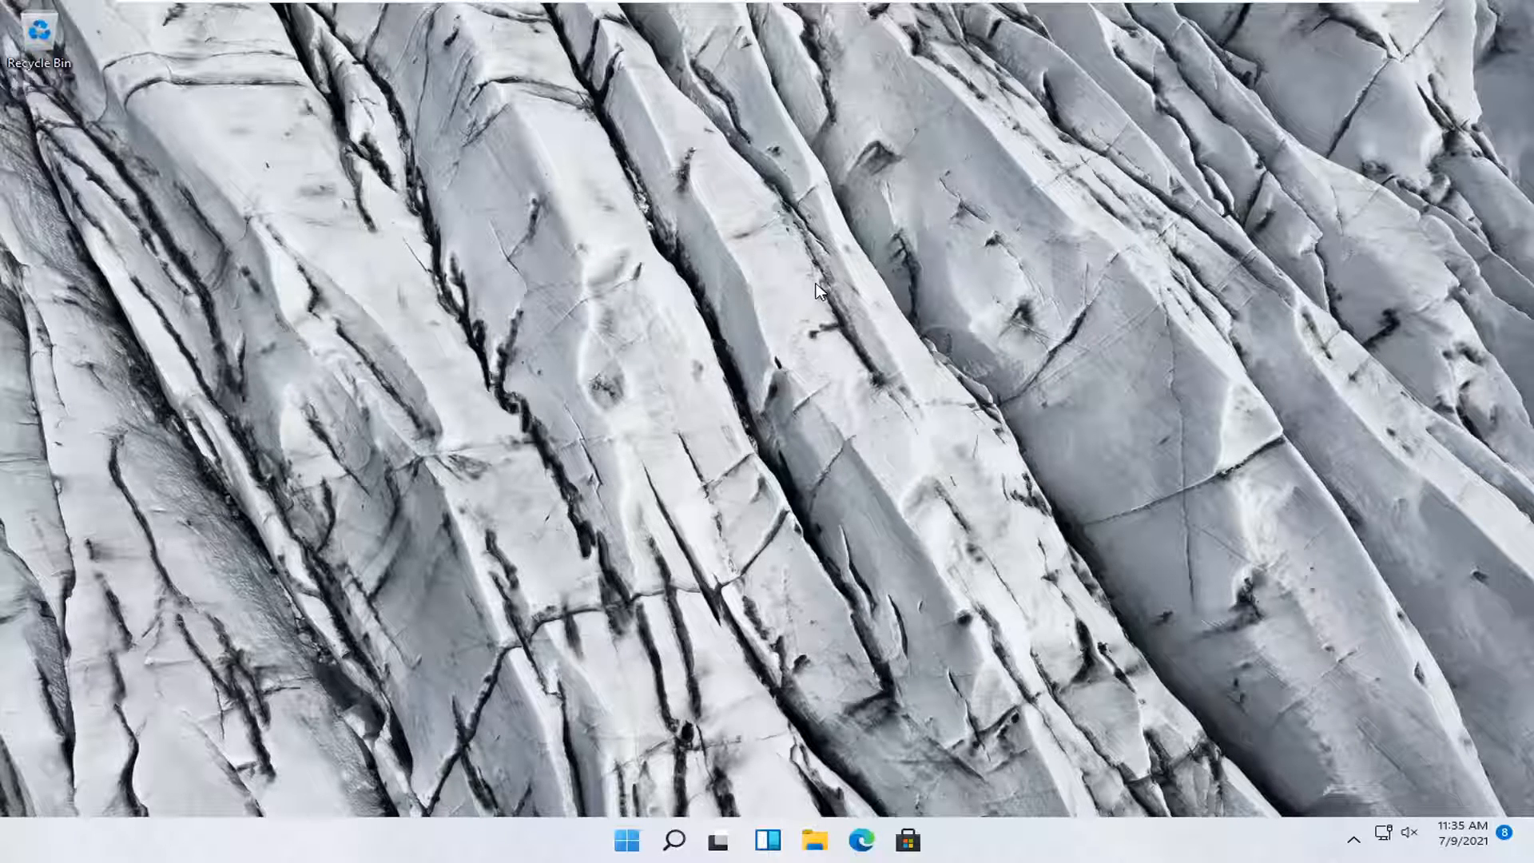
{"action": "mouse_move", "coordinate": [1150, 532]}
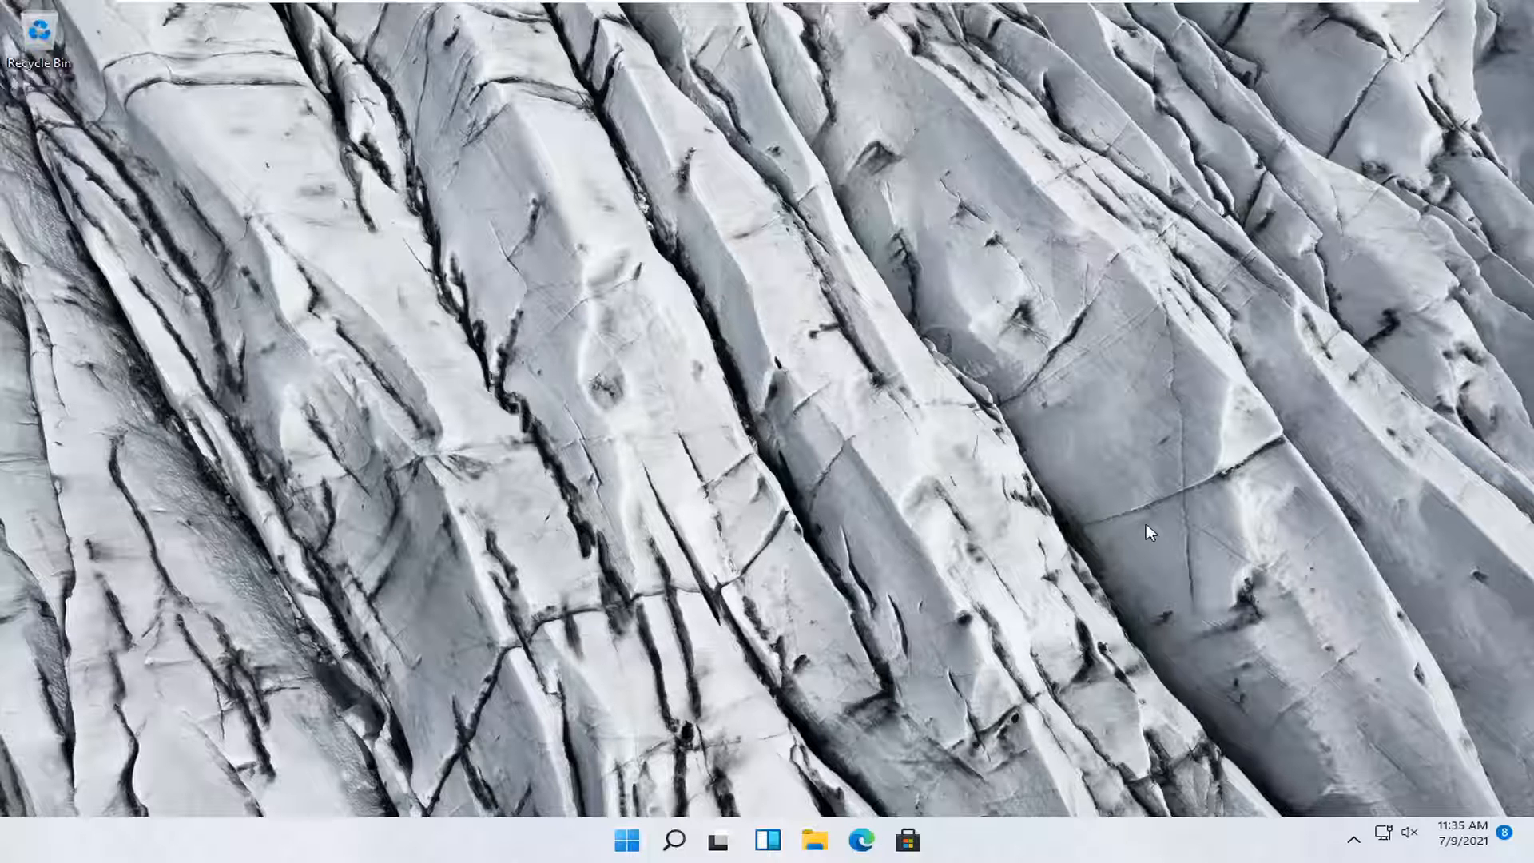
{"action": "mouse_move", "coordinate": [672, 838]}
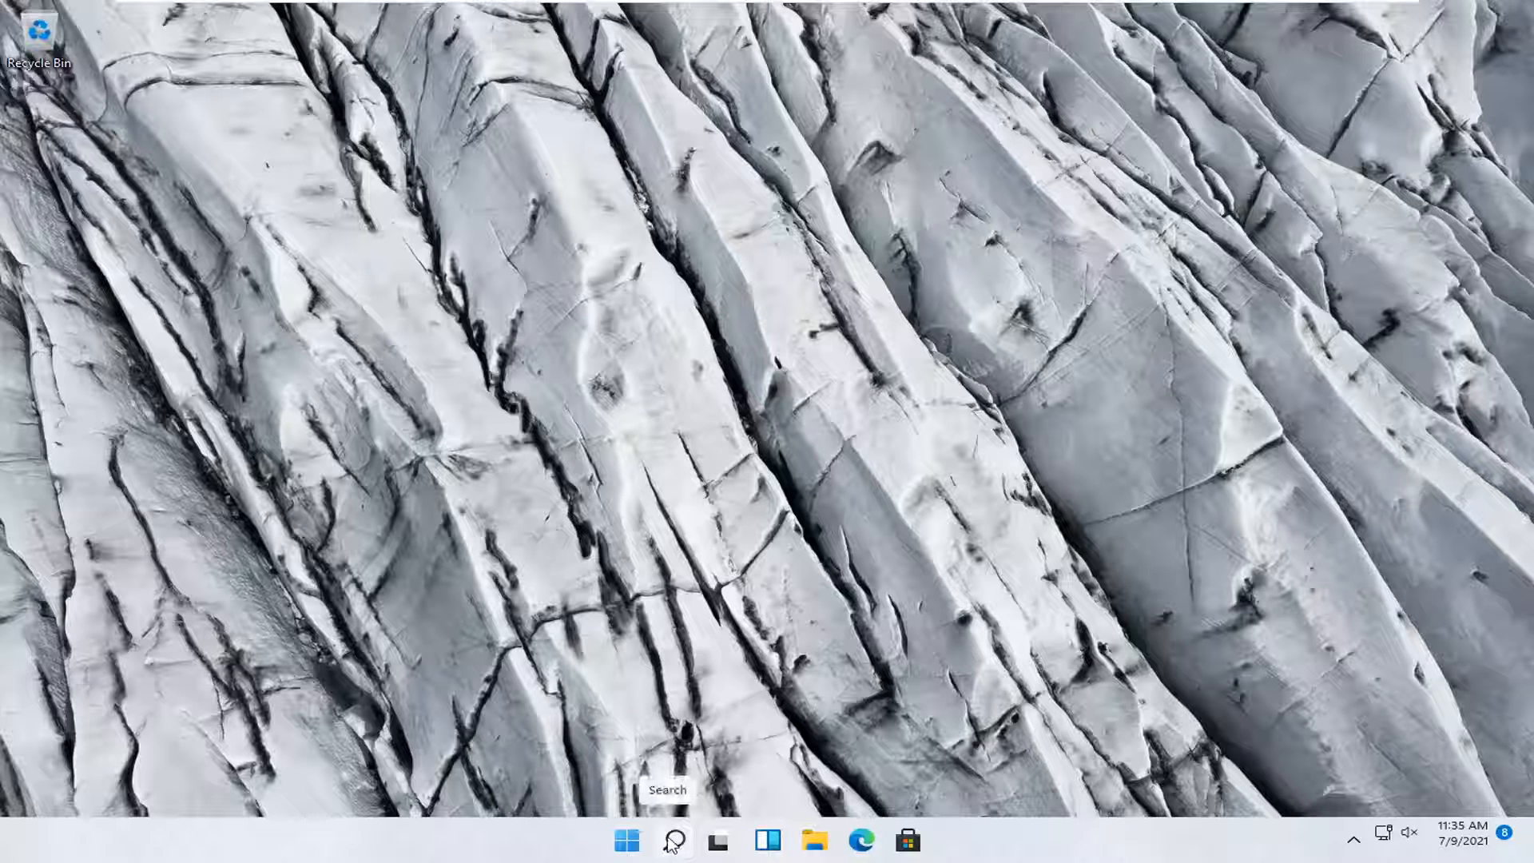
Search the taskbar for 'control p' to find Control Panel
{"action": "left_click", "coordinate": [673, 839]}
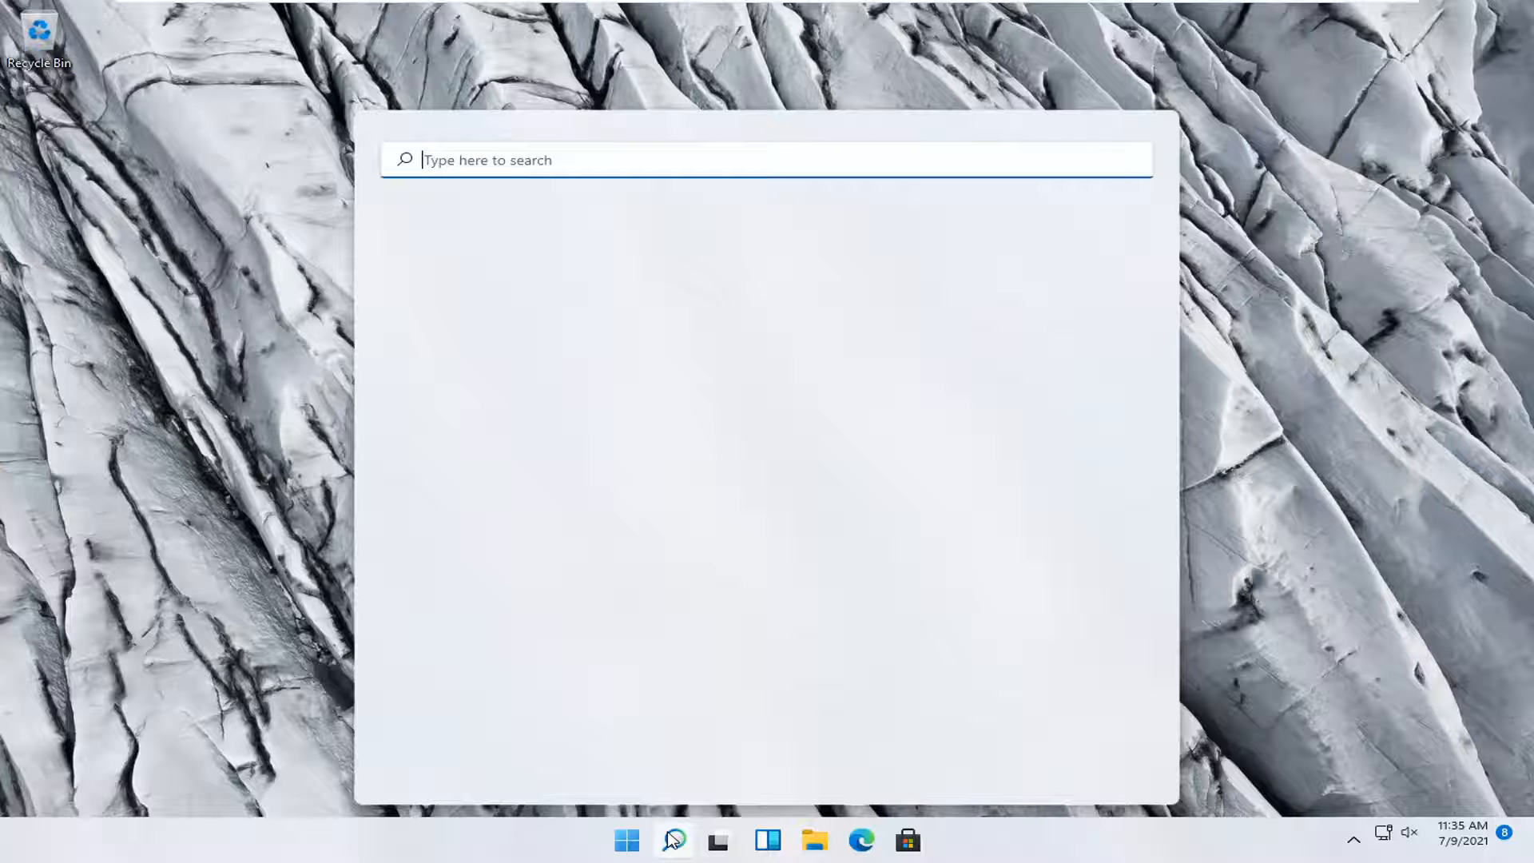
{"action": "type", "text": "control p"}
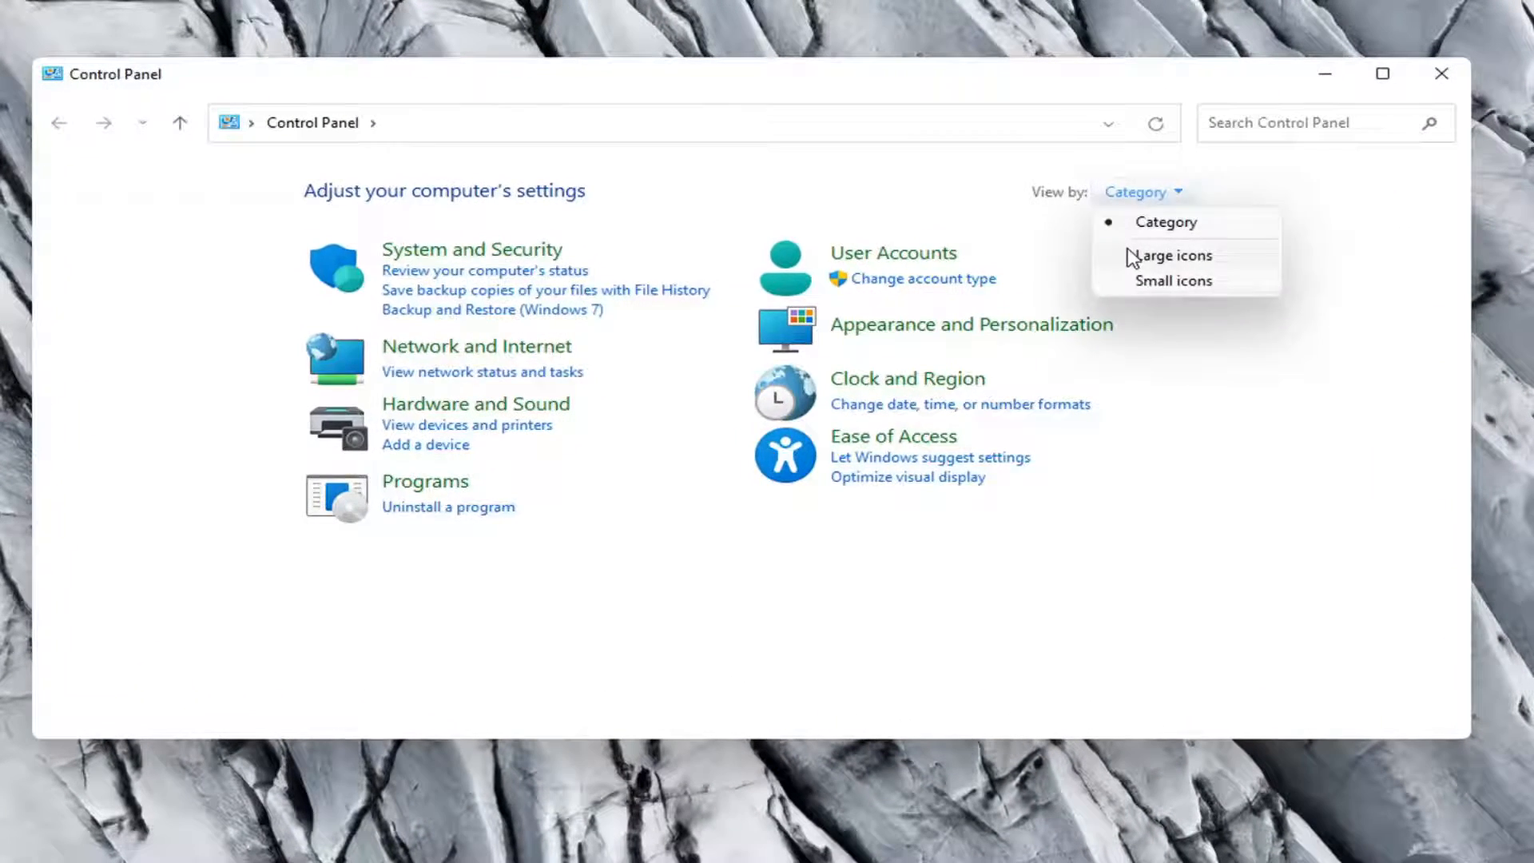
View Control Panel as large icons and select the Power saver plan in Power Options
{"action": "left_click", "coordinate": [1171, 255]}
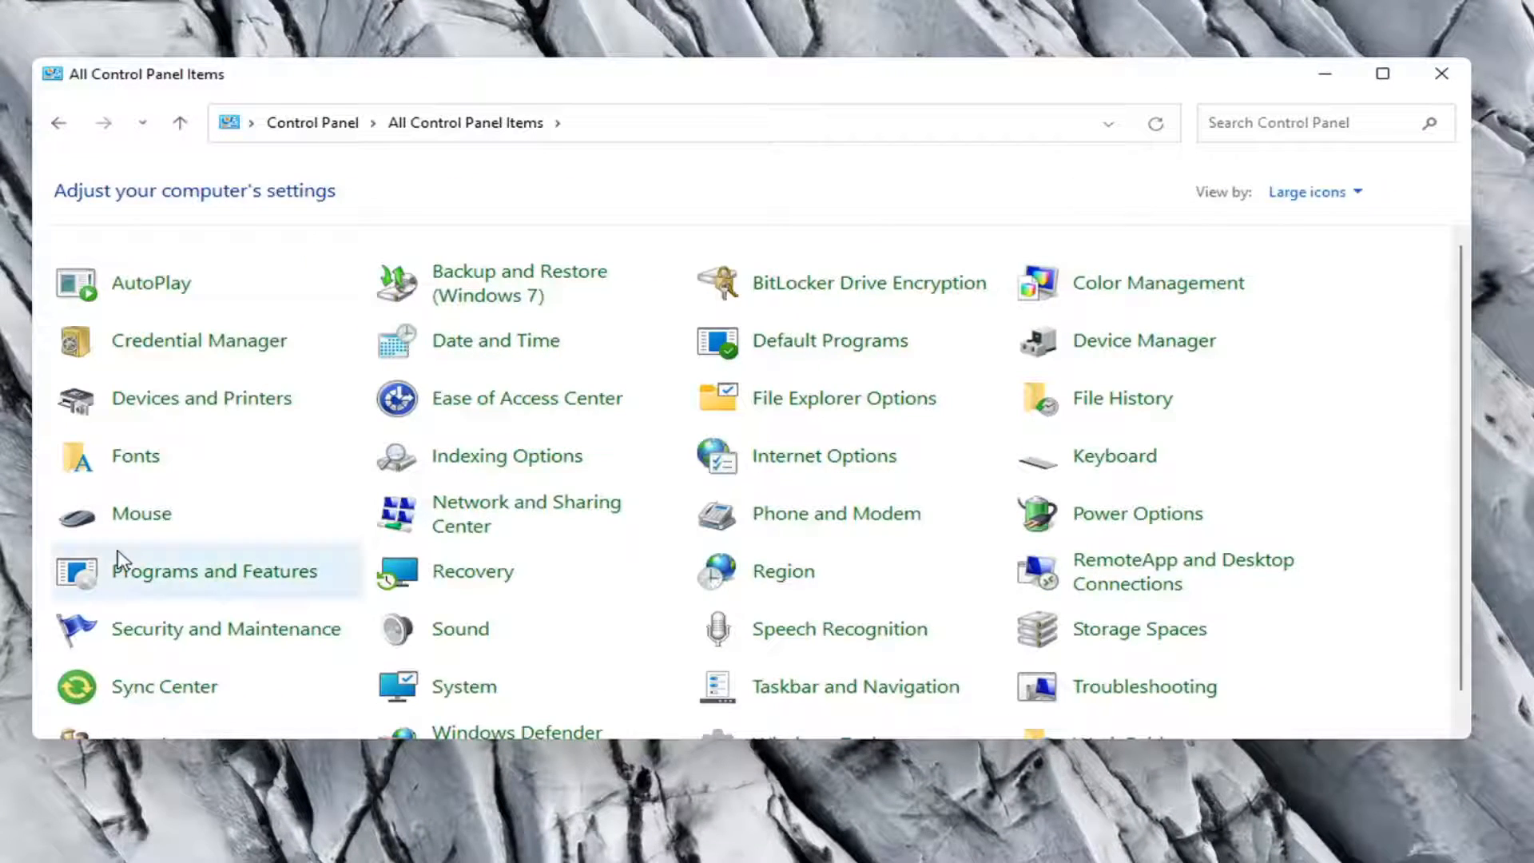
{"action": "mouse_move", "coordinate": [1091, 524]}
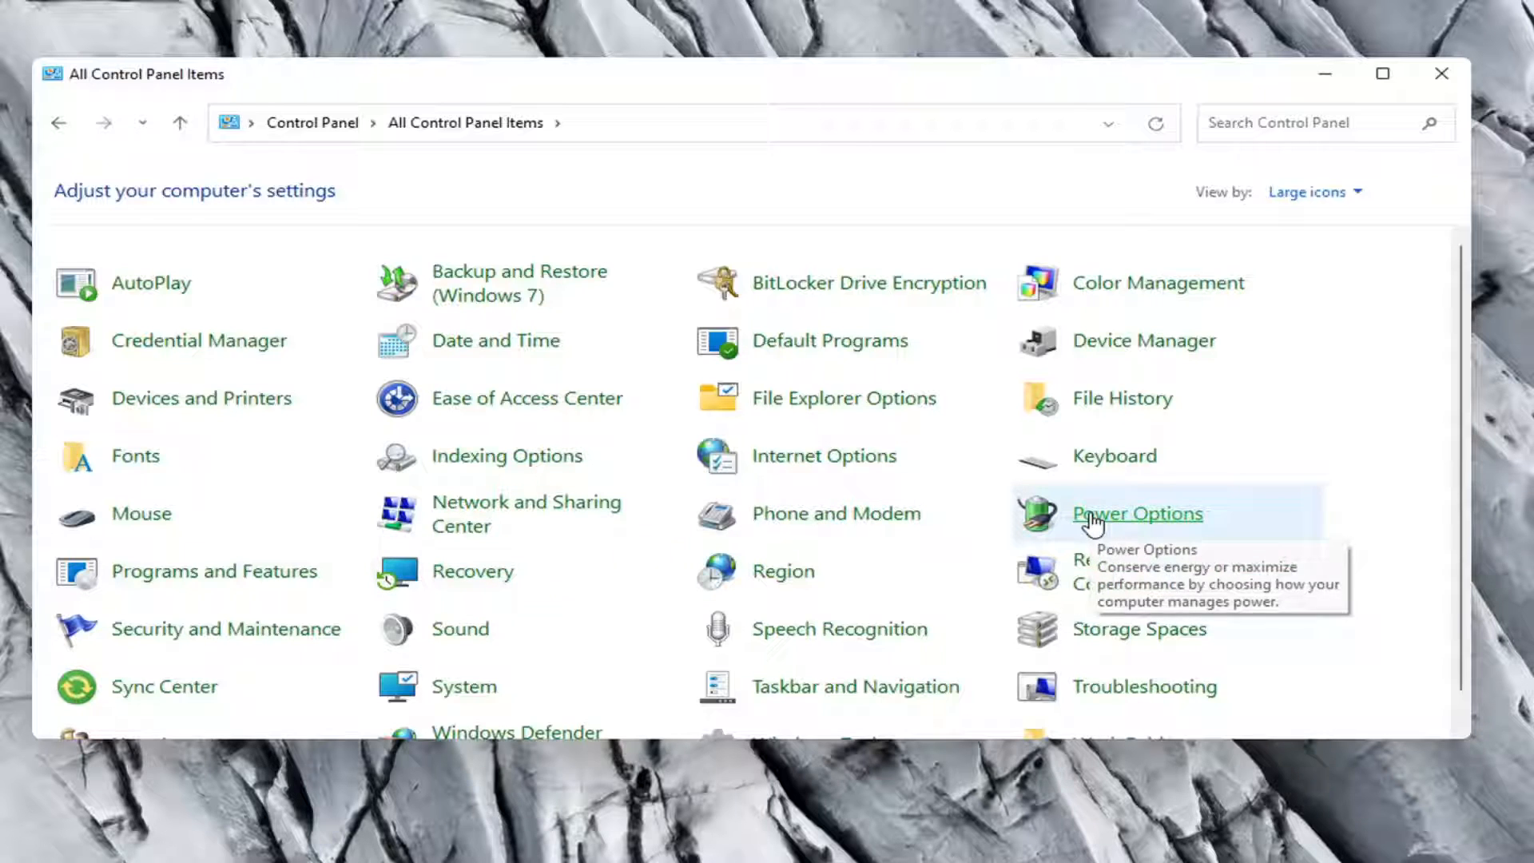
{"action": "left_click", "coordinate": [1135, 513]}
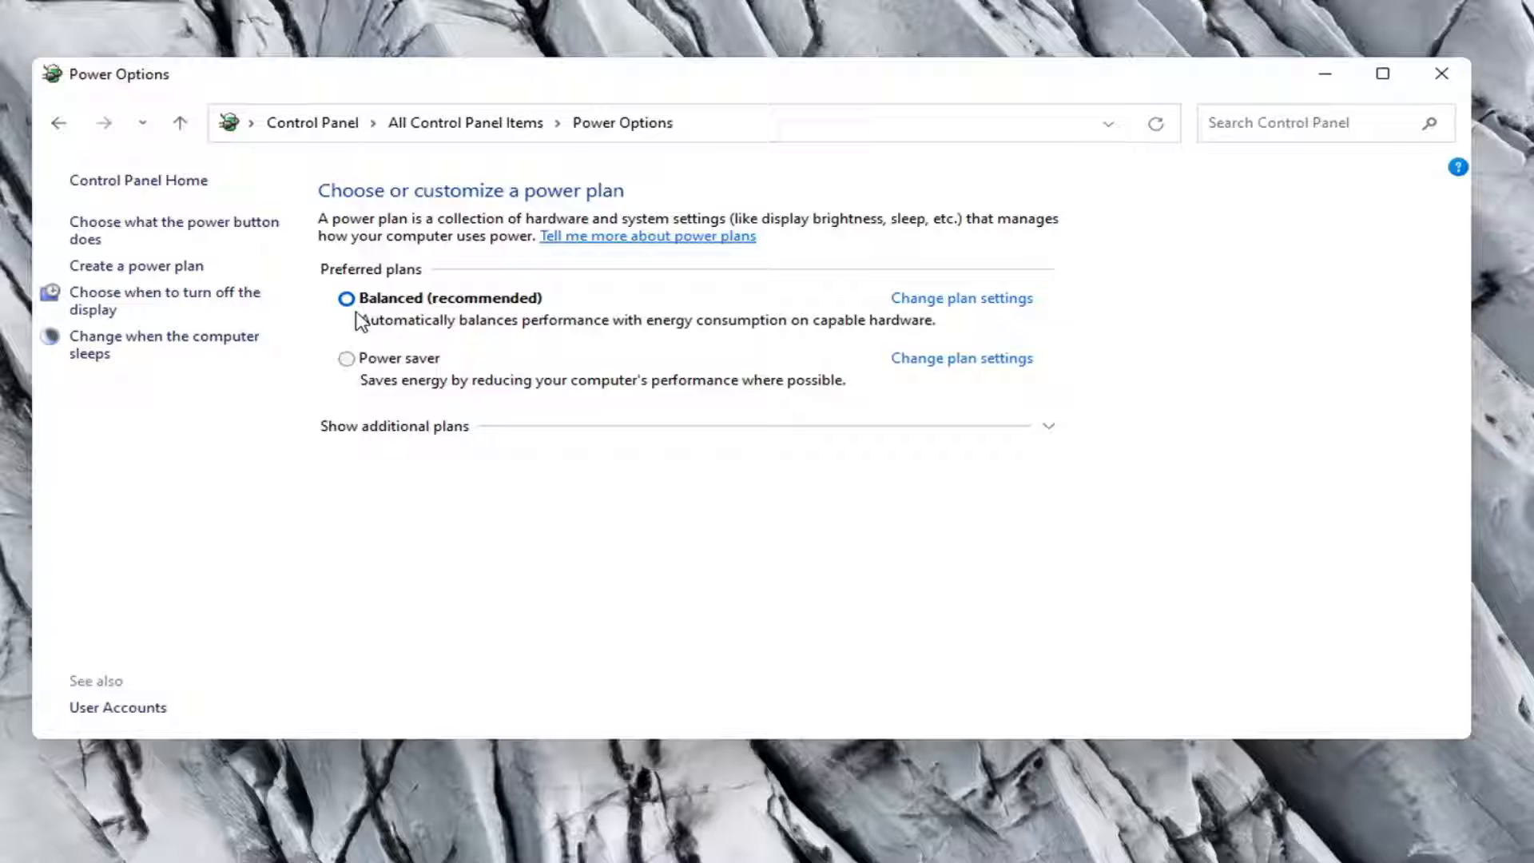
{"action": "left_click", "coordinate": [347, 358]}
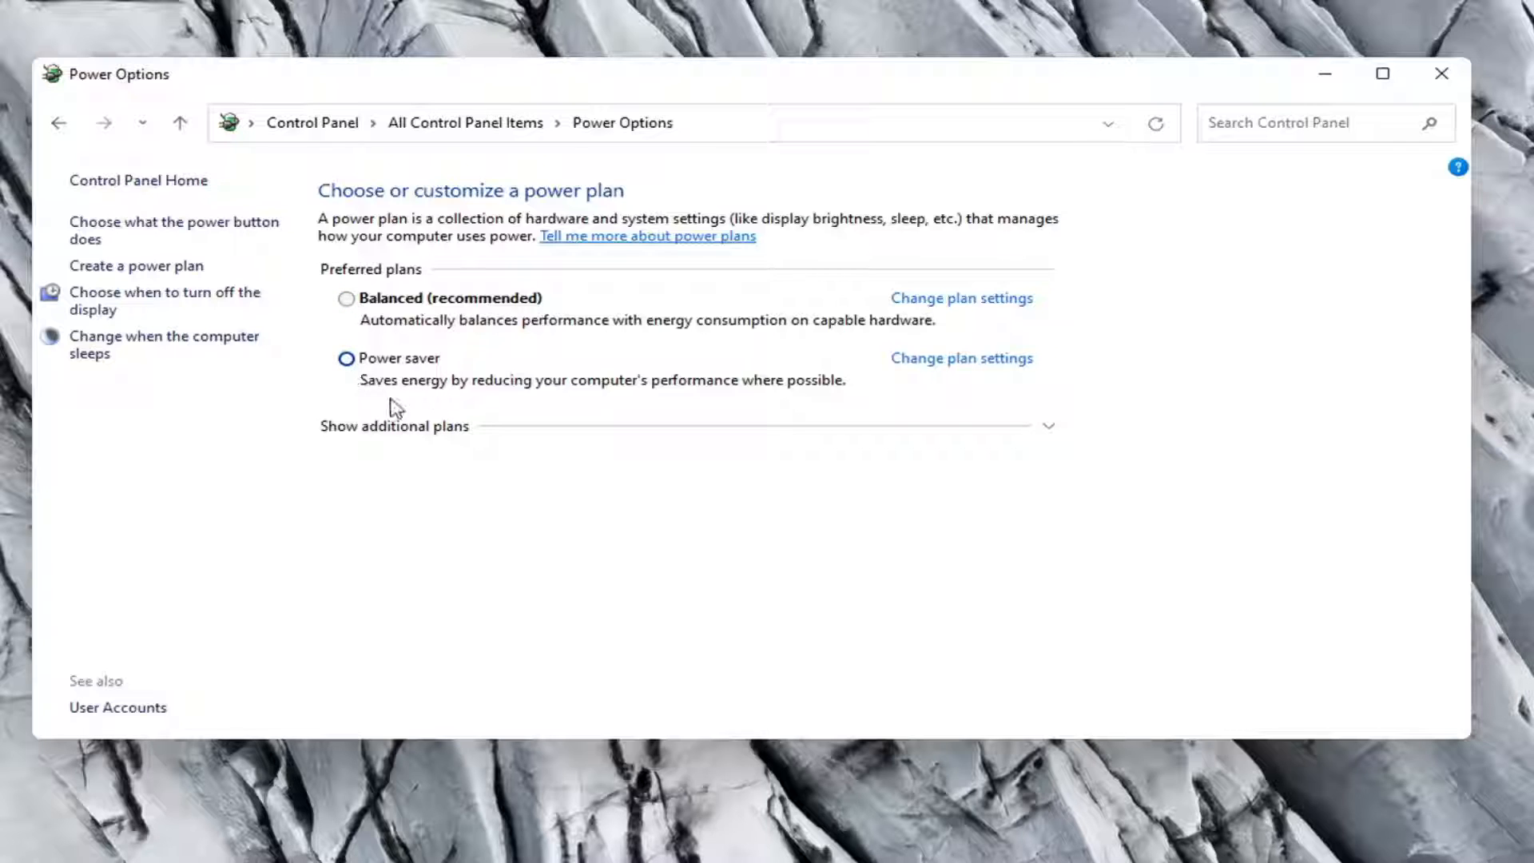
{"action": "left_click", "coordinate": [347, 357]}
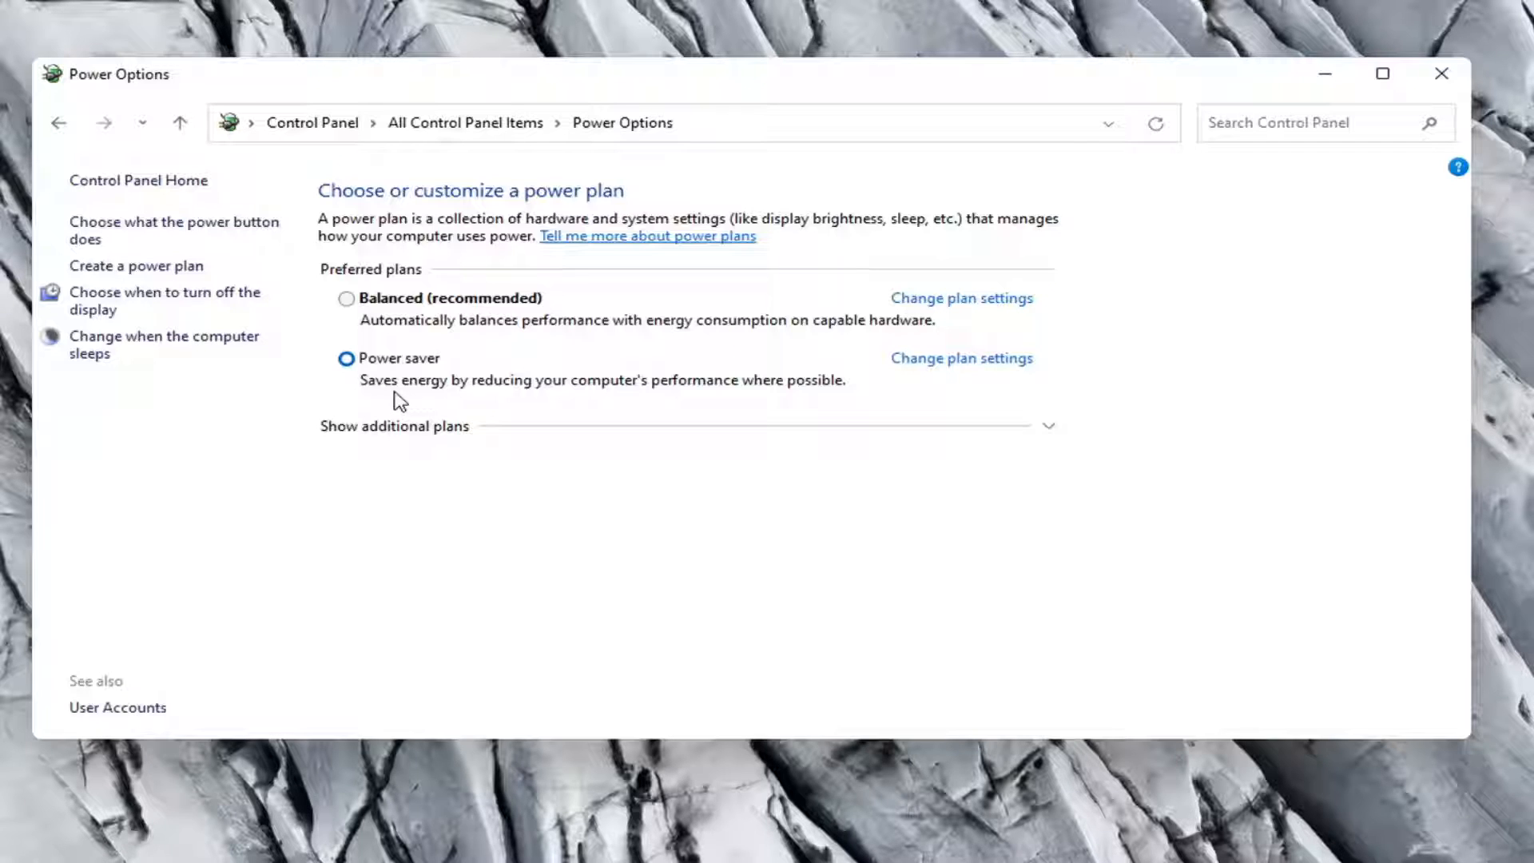
{"action": "mouse_move", "coordinate": [137, 298]}
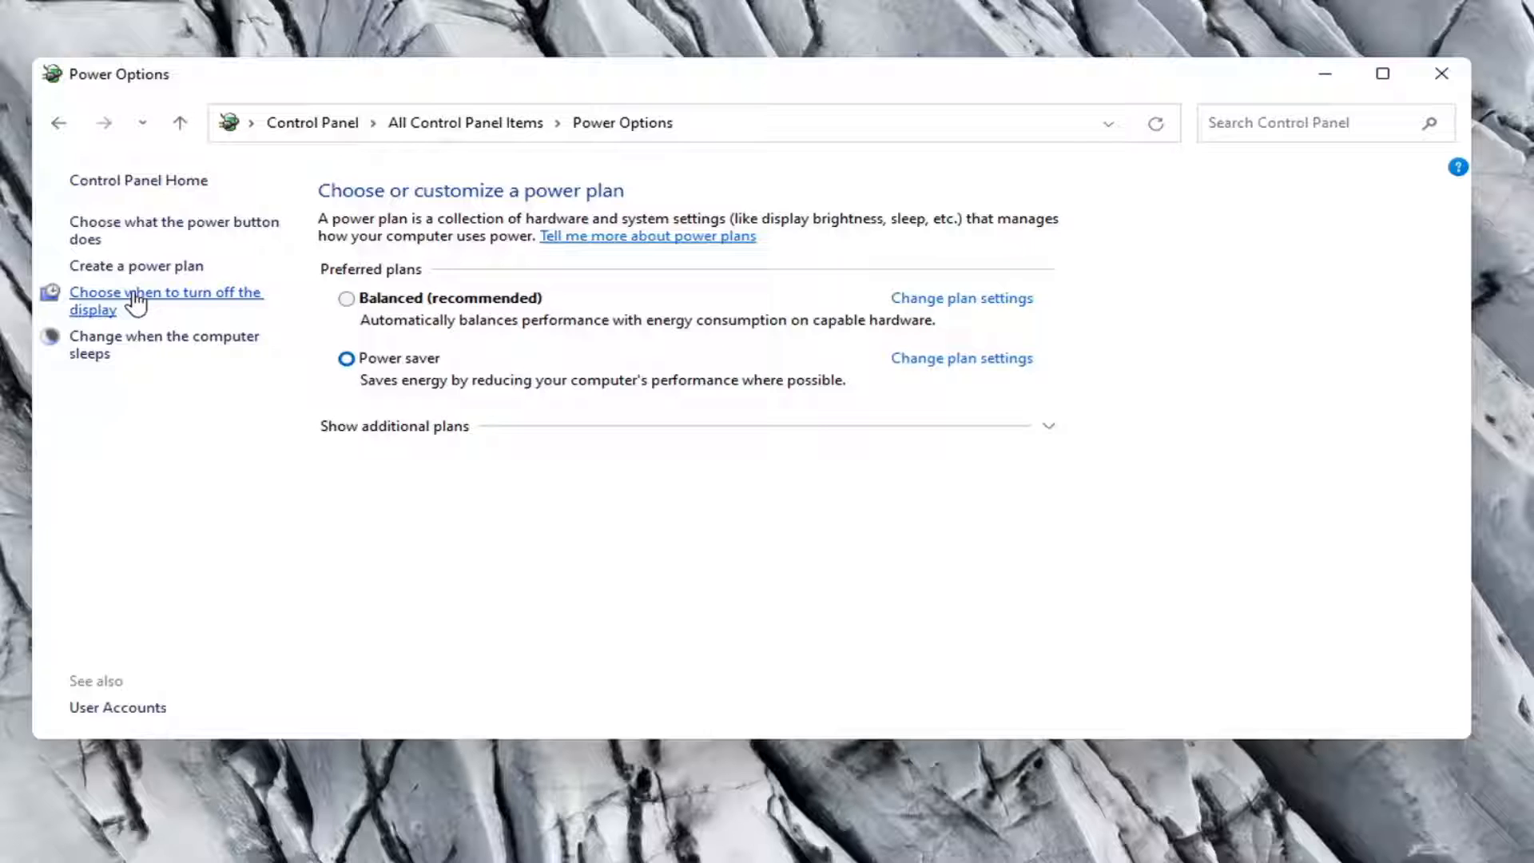
Leave 'Turn off the display' at 5 minutes and return to the Power Options page
{"action": "left_click", "coordinate": [166, 300]}
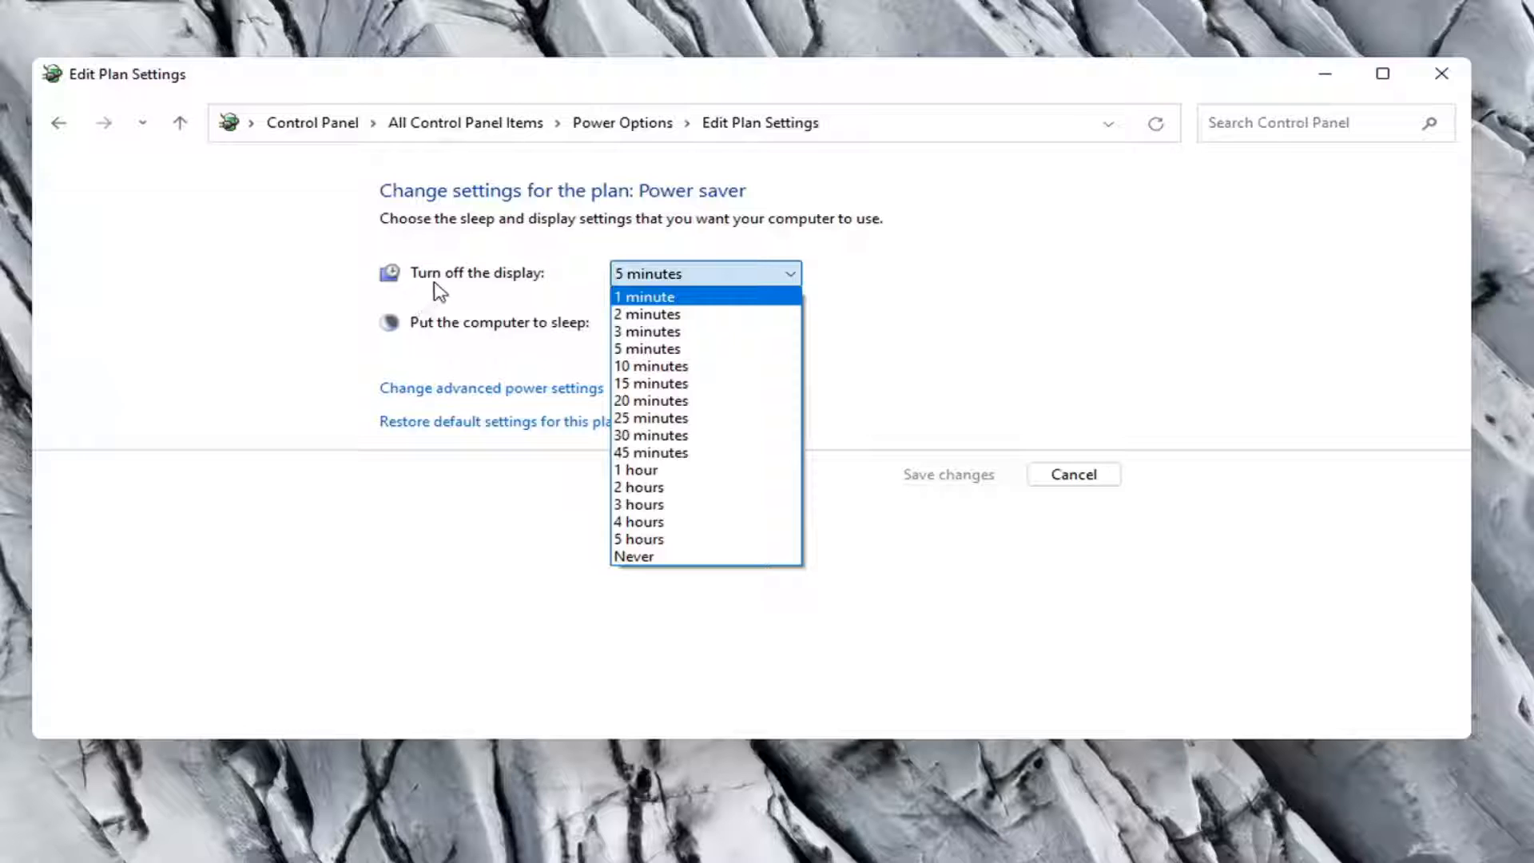
{"action": "mouse_move", "coordinate": [646, 314]}
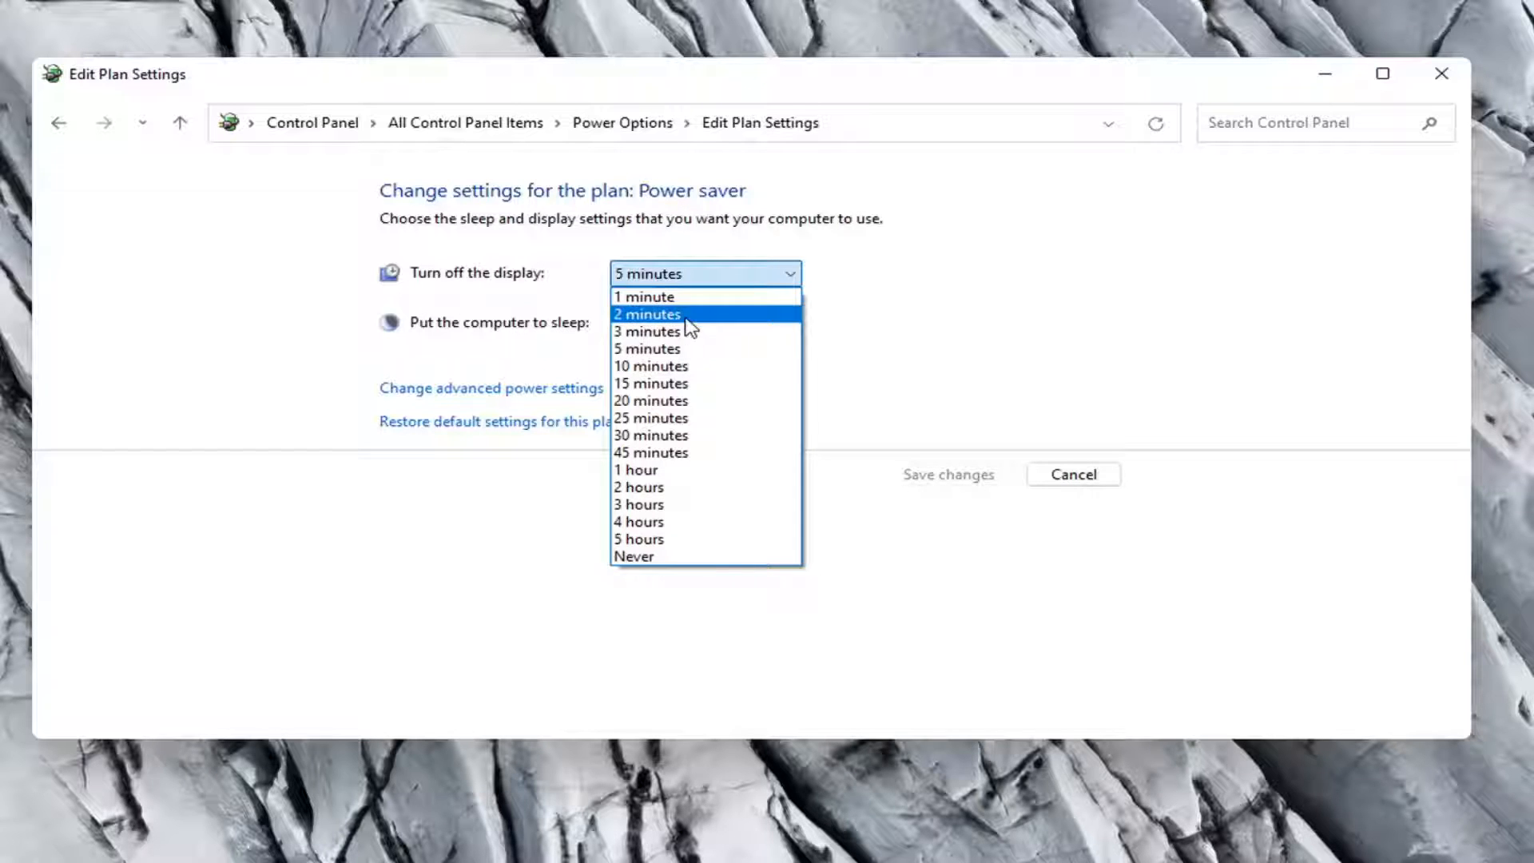
{"action": "mouse_move", "coordinate": [663, 364]}
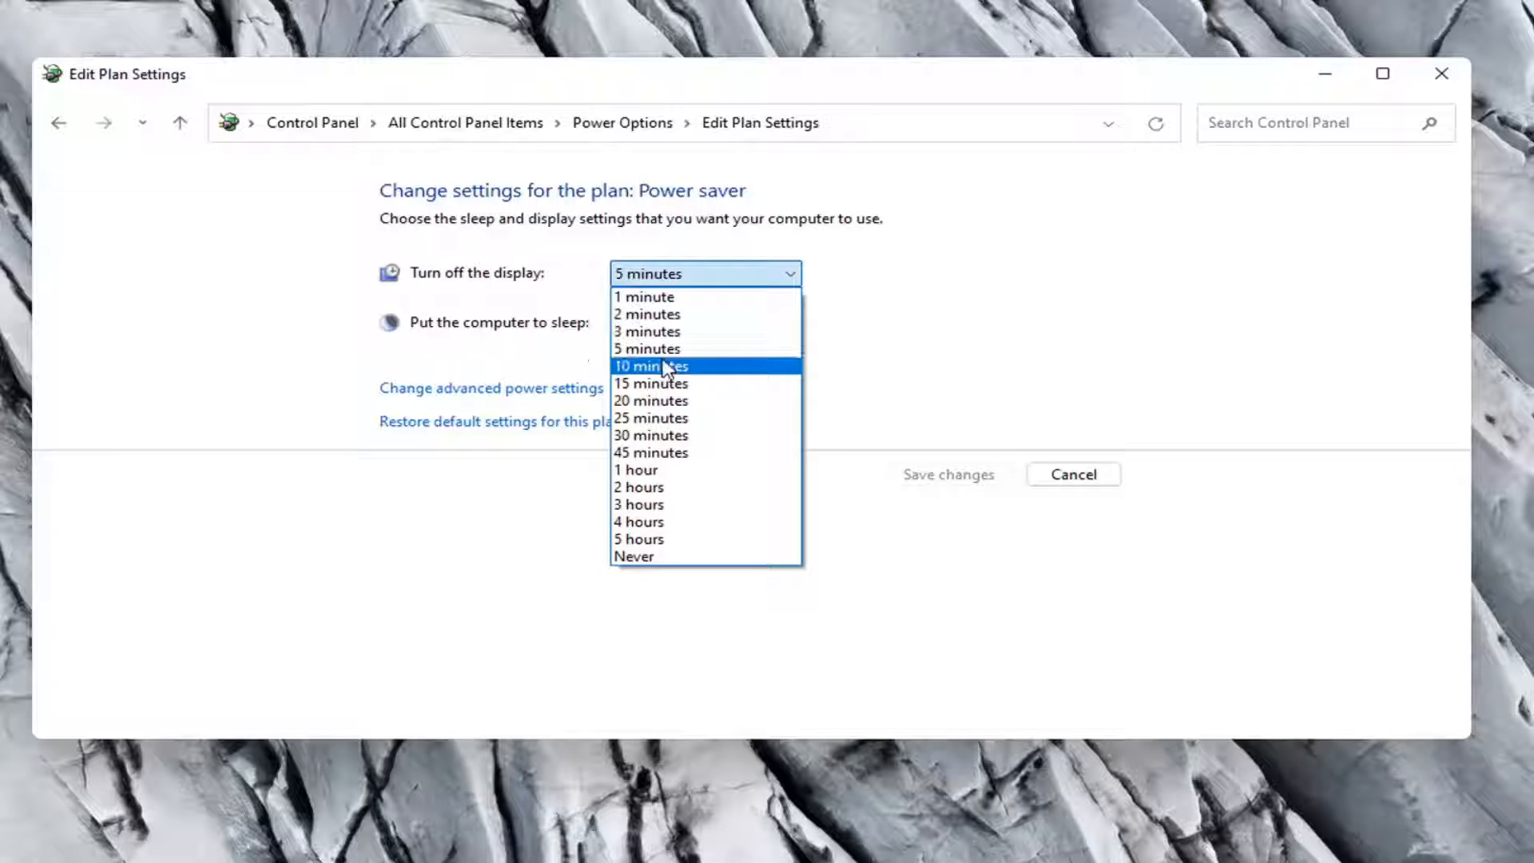
{"action": "mouse_move", "coordinate": [650, 297]}
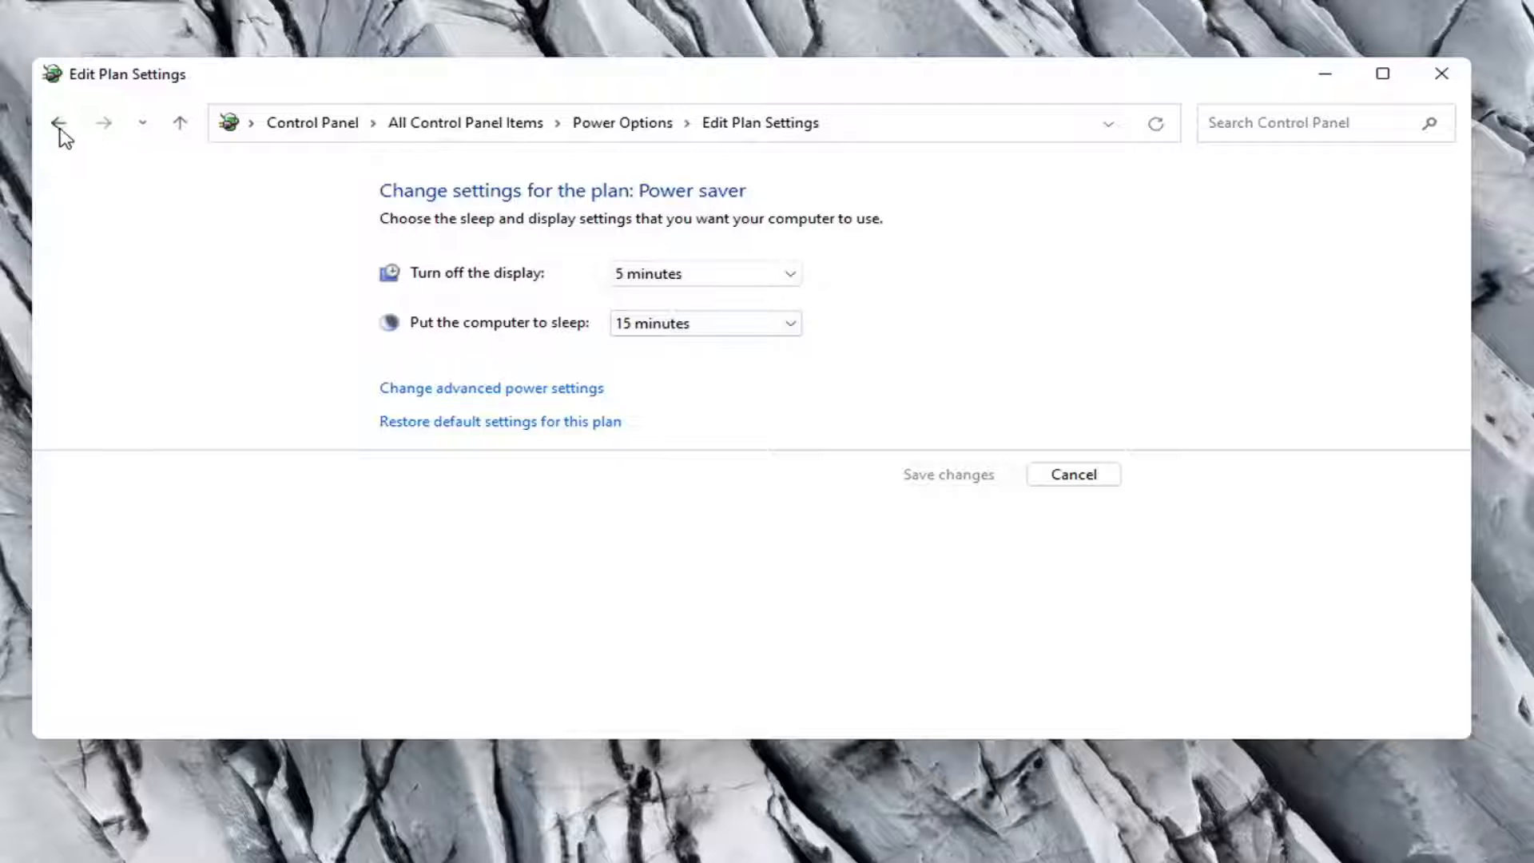
{"action": "left_click", "coordinate": [58, 123]}
{"action": "type", "text": "adjust"}
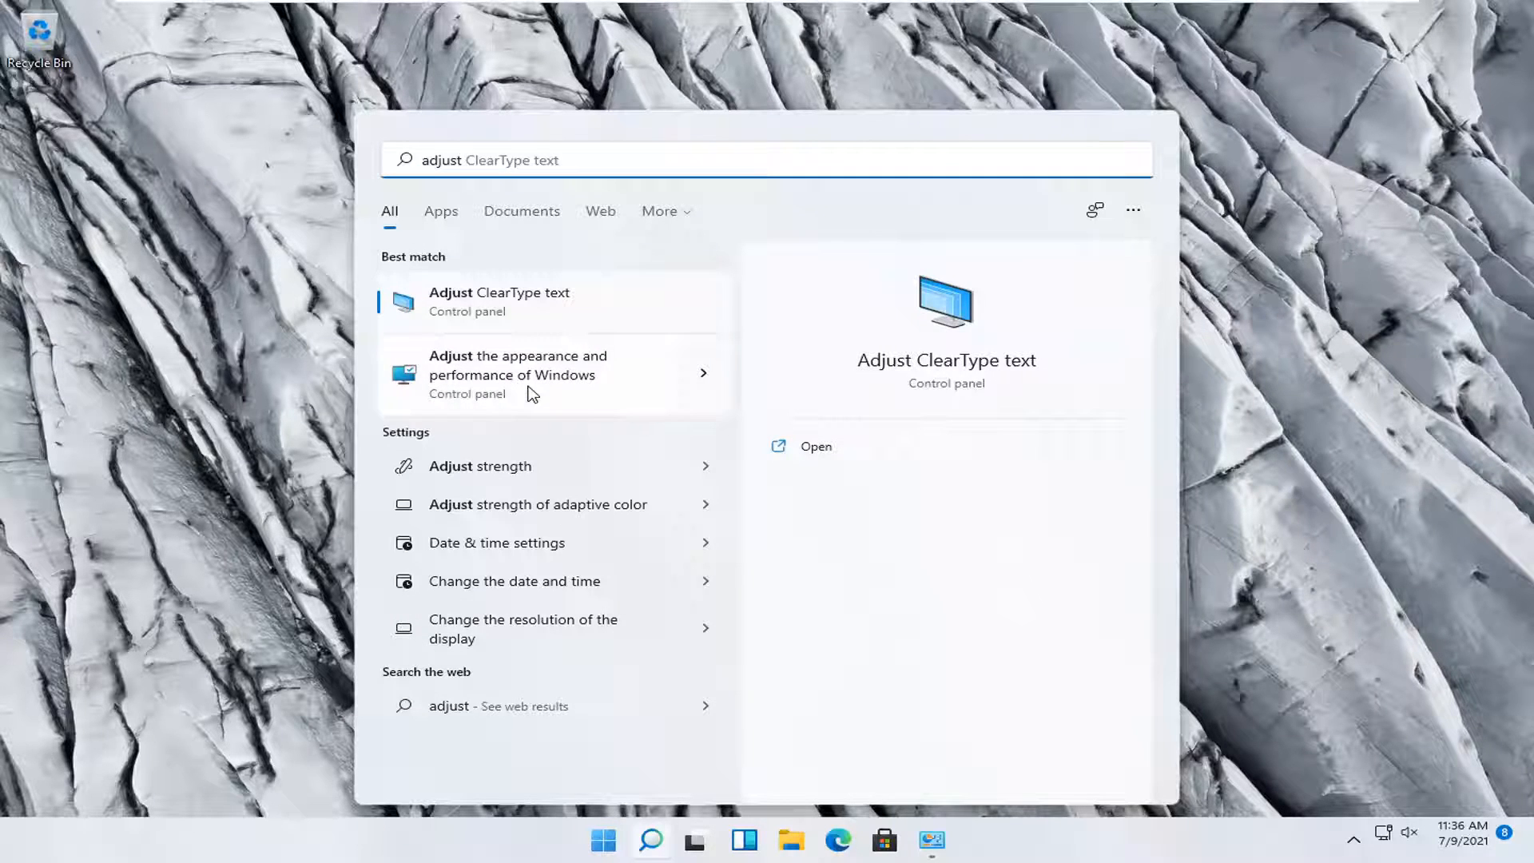
Choose 'Adjust for best performance' in Performance Options and apply it with OK
{"action": "left_click", "coordinate": [518, 374]}
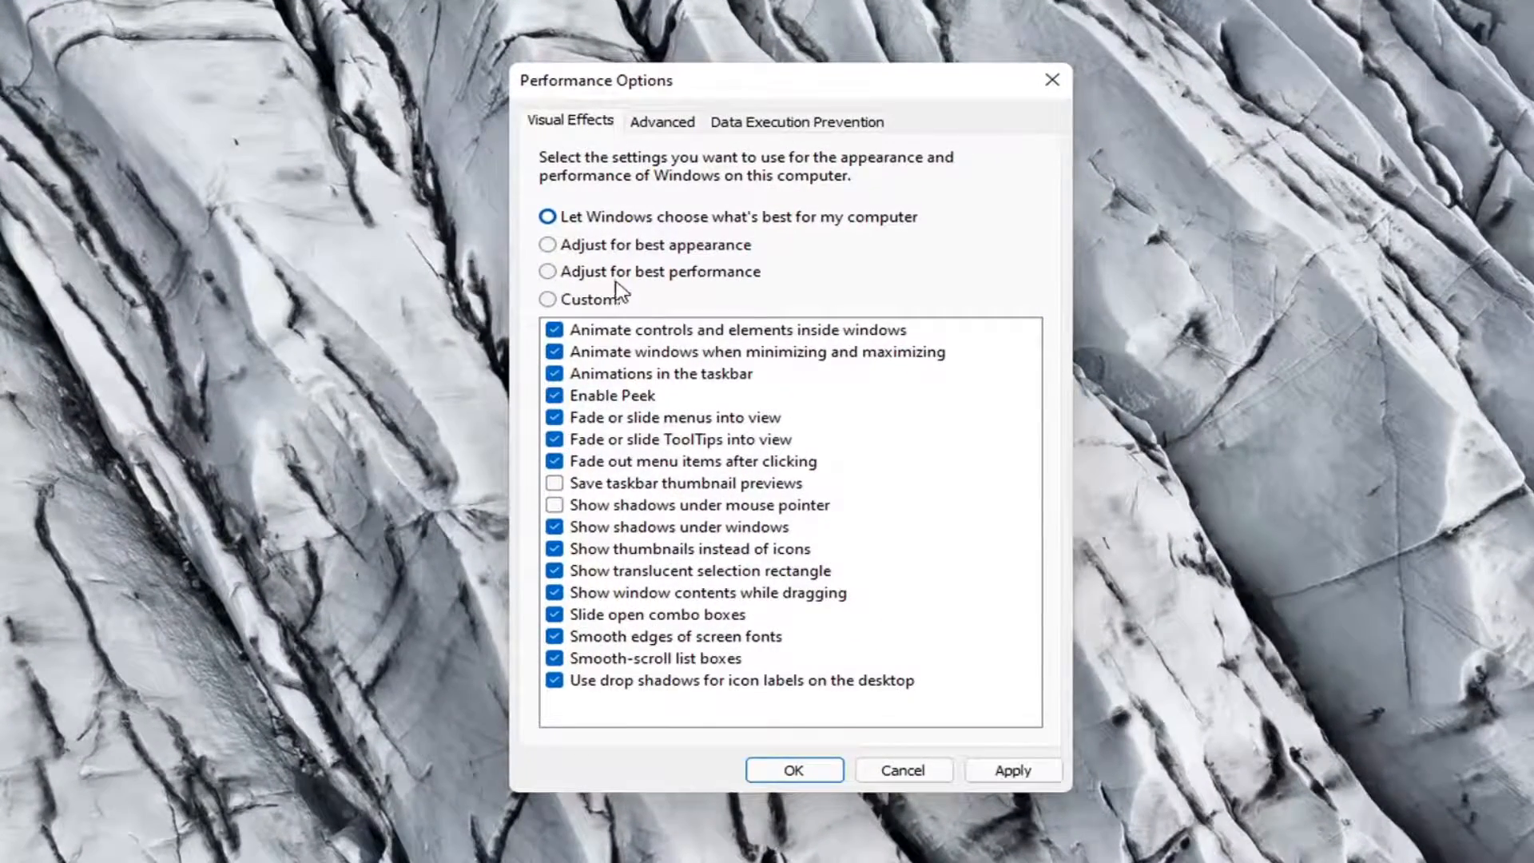
{"action": "left_click", "coordinate": [548, 271]}
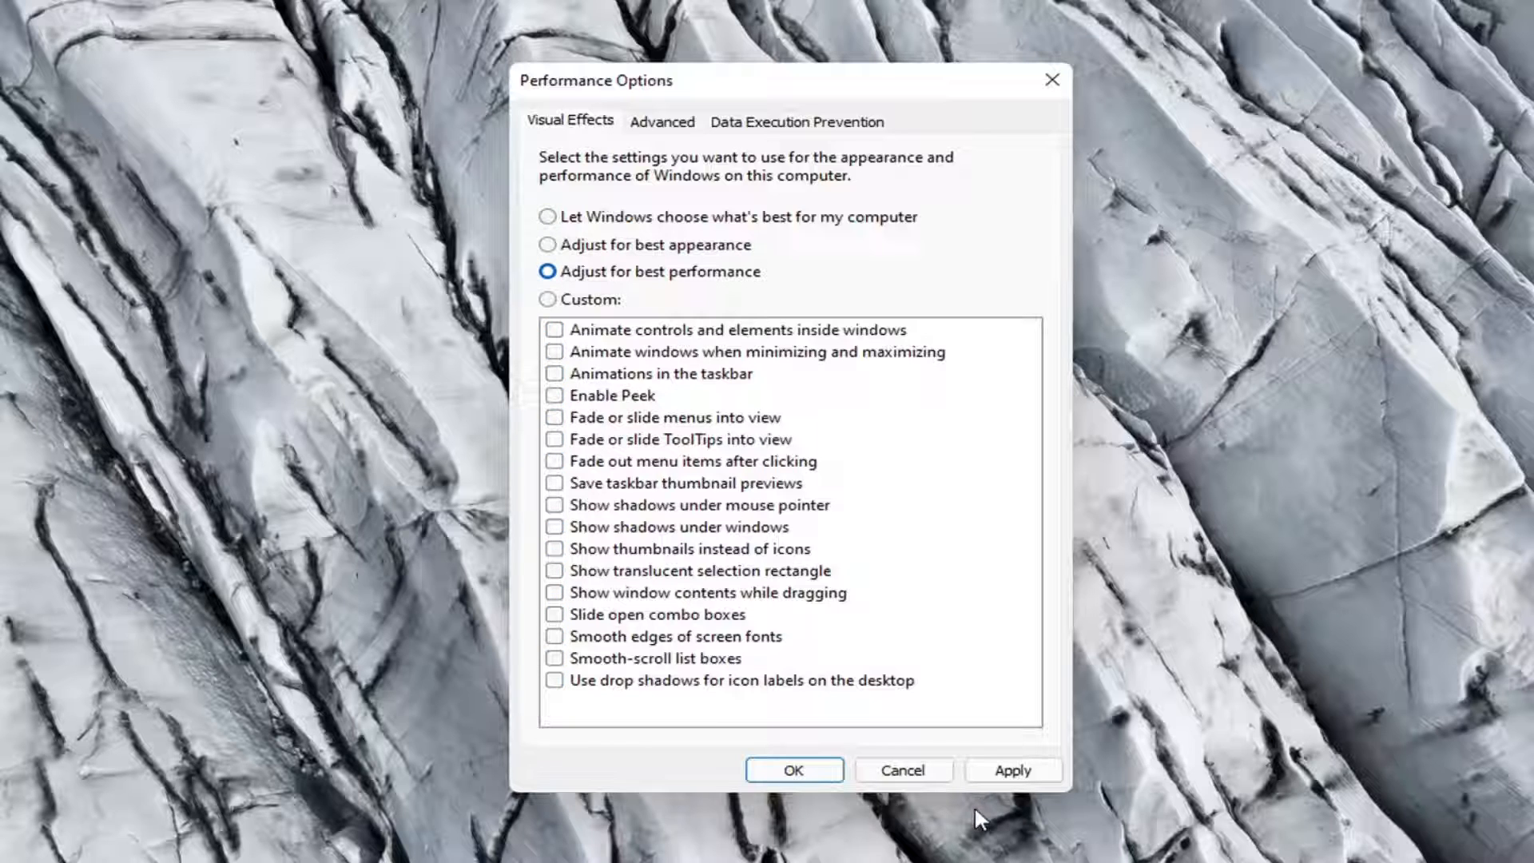
{"action": "left_click", "coordinate": [794, 771]}
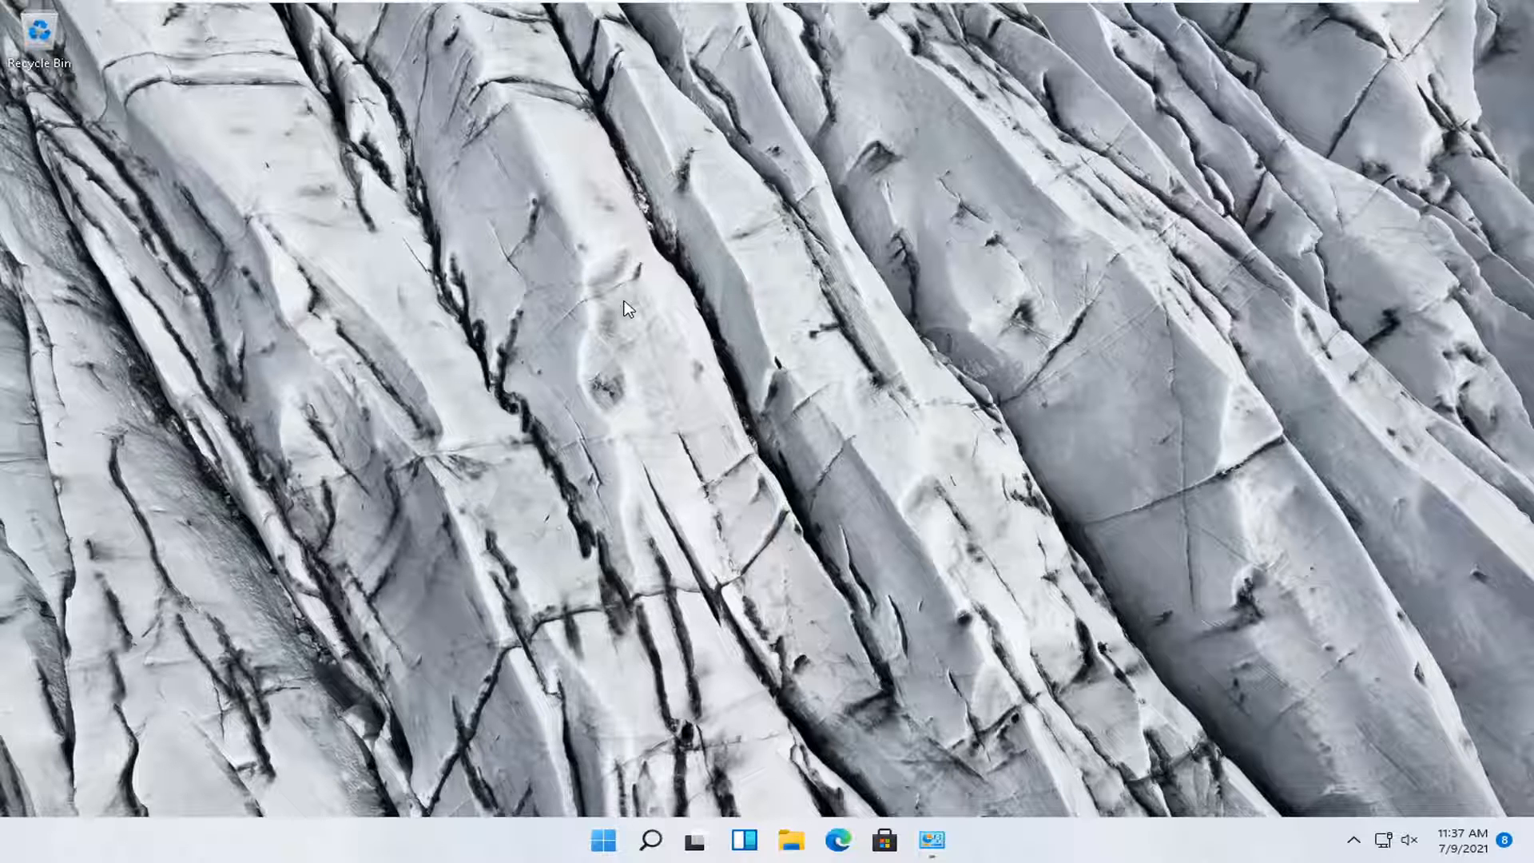
{"action": "mouse_move", "coordinate": [682, 302]}
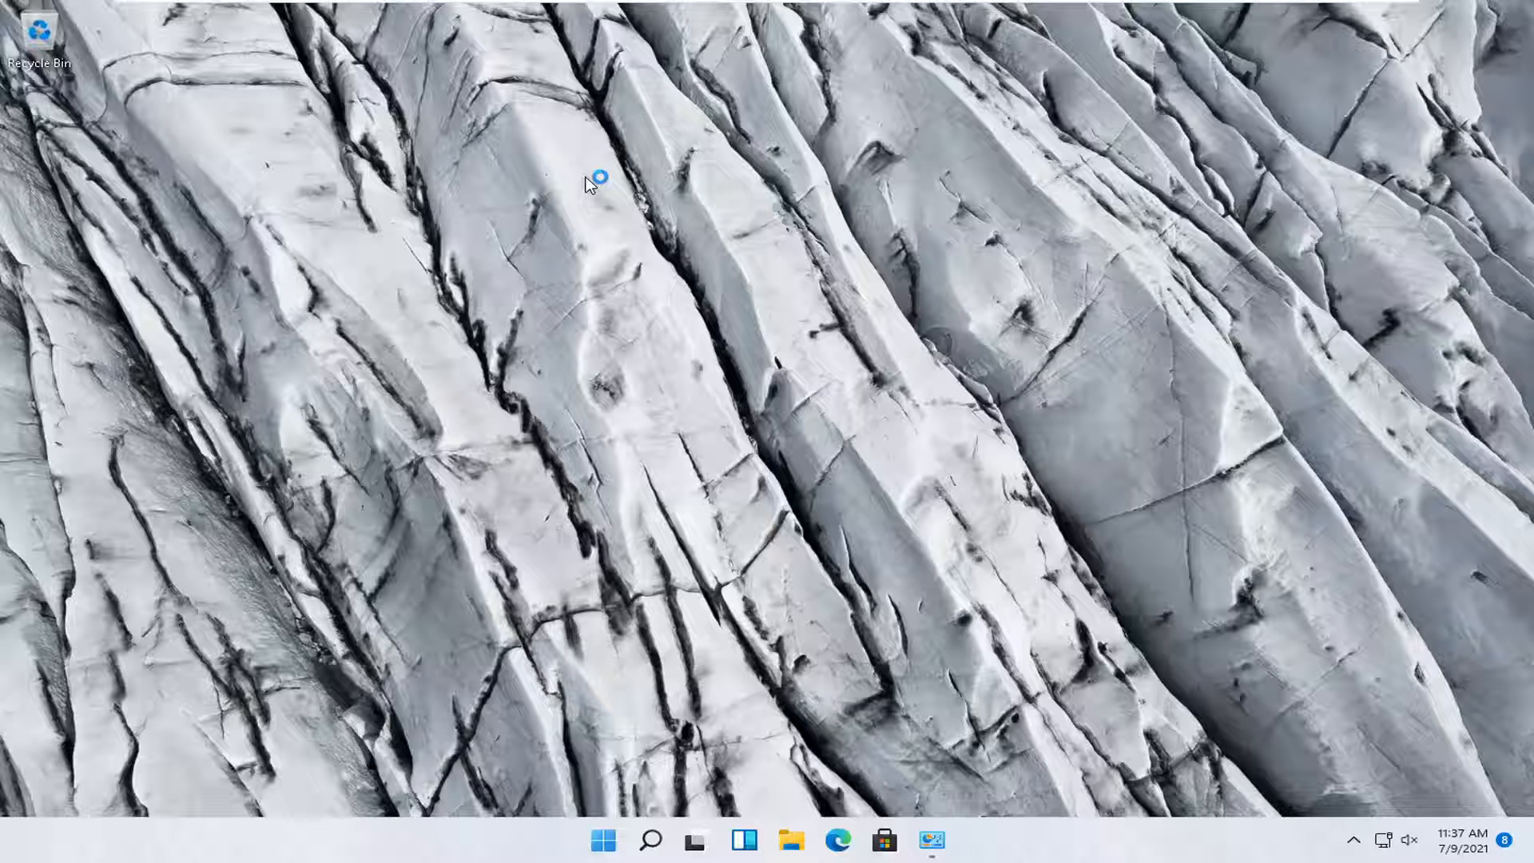
Use the desktop's Personalize shortcut to reach the Personalization settings
{"action": "right_click", "coordinate": [596, 180]}
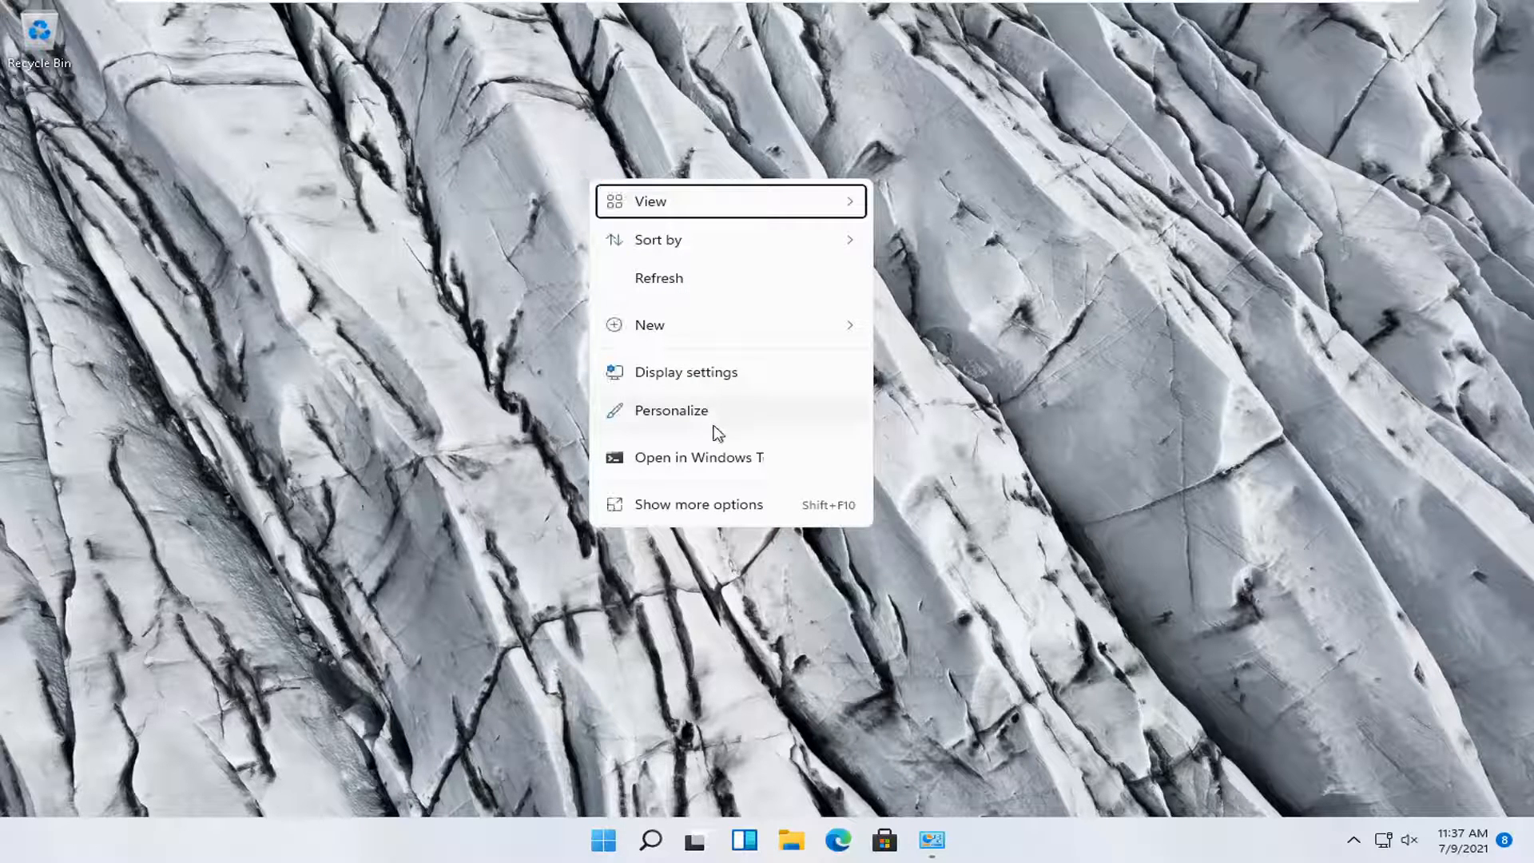
{"action": "left_click", "coordinate": [671, 410]}
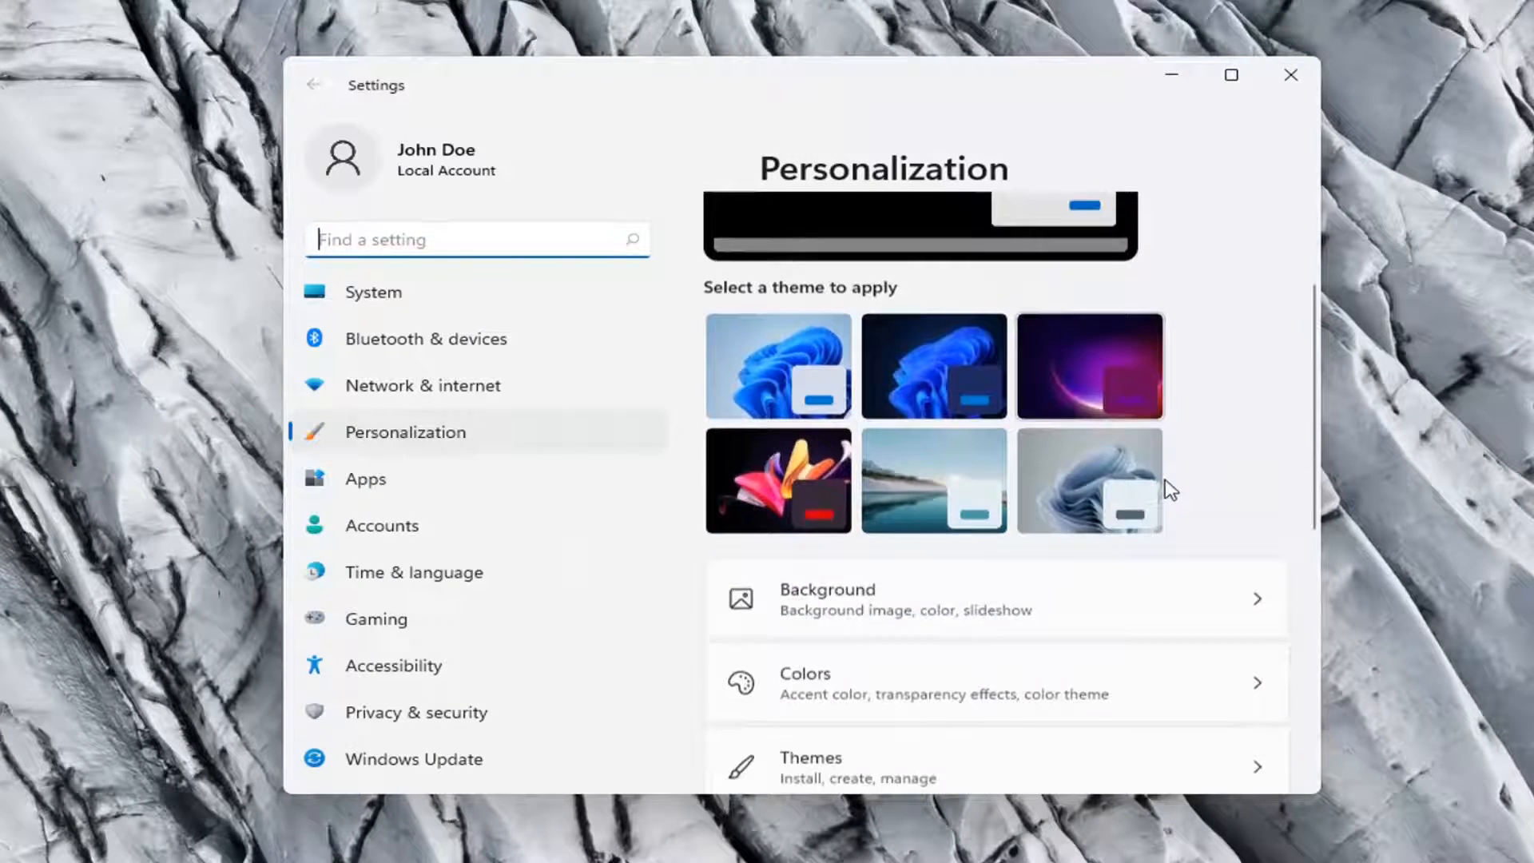
{"action": "scroll", "scroll_direction": "down", "scroll_amount": 3}
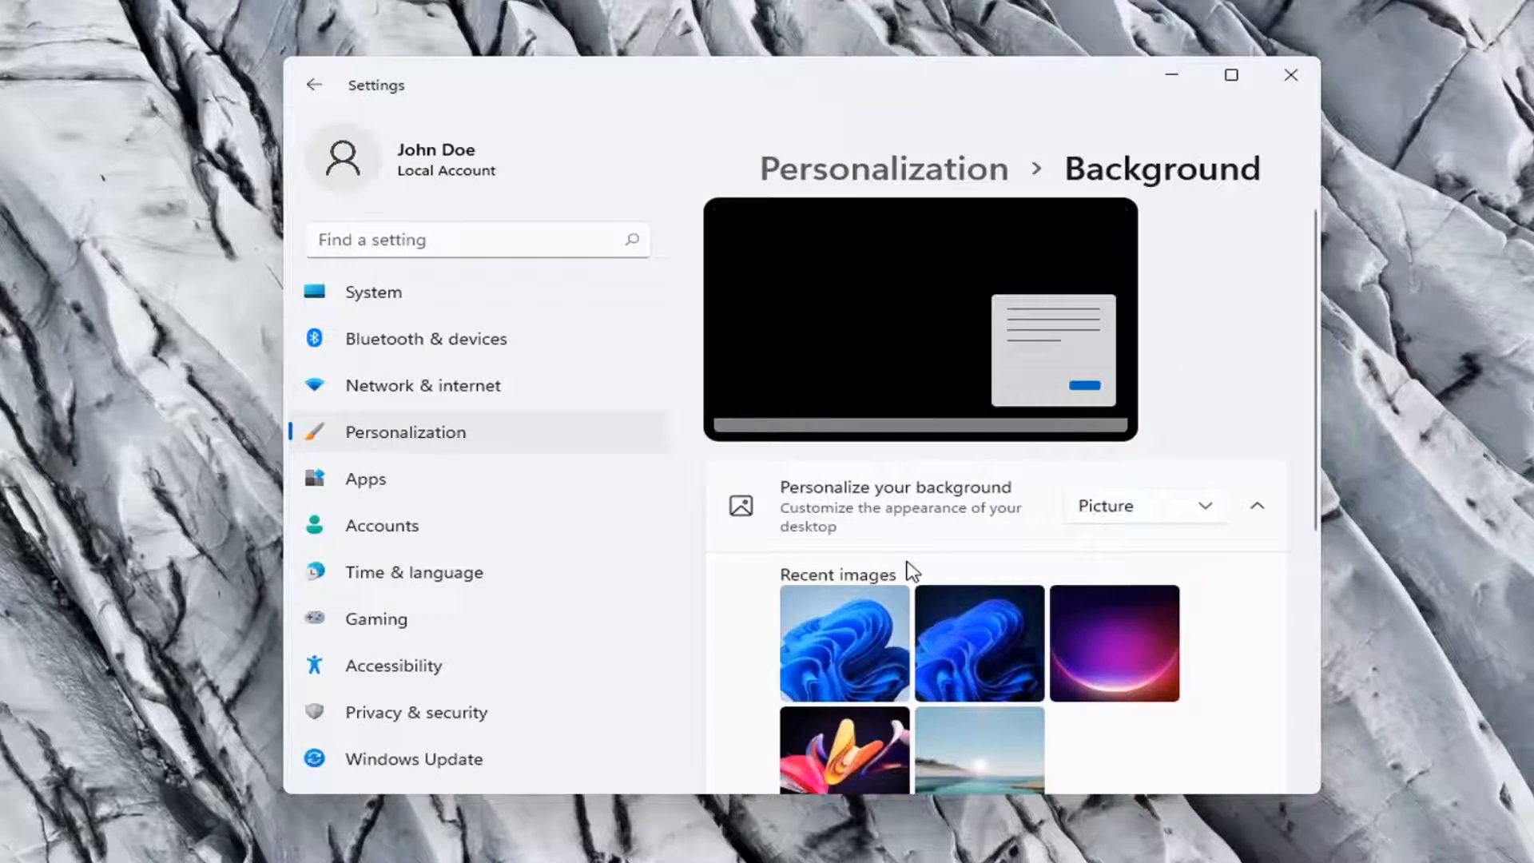
{"action": "mouse_move", "coordinate": [1078, 516]}
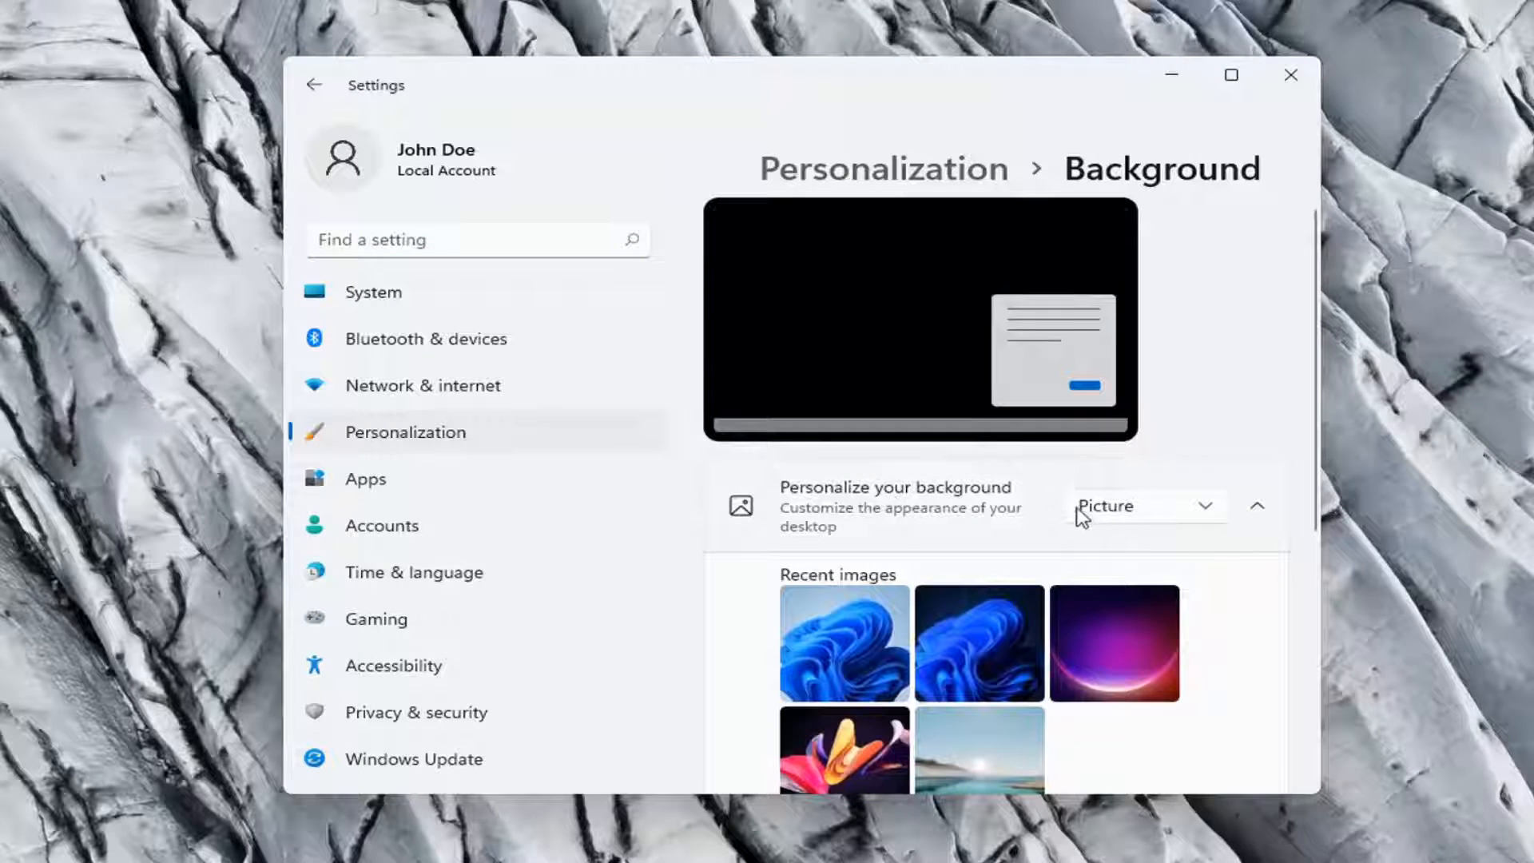
Change 'Personalize your background' from Picture to Solid color with black selected
{"action": "left_click", "coordinate": [1147, 506]}
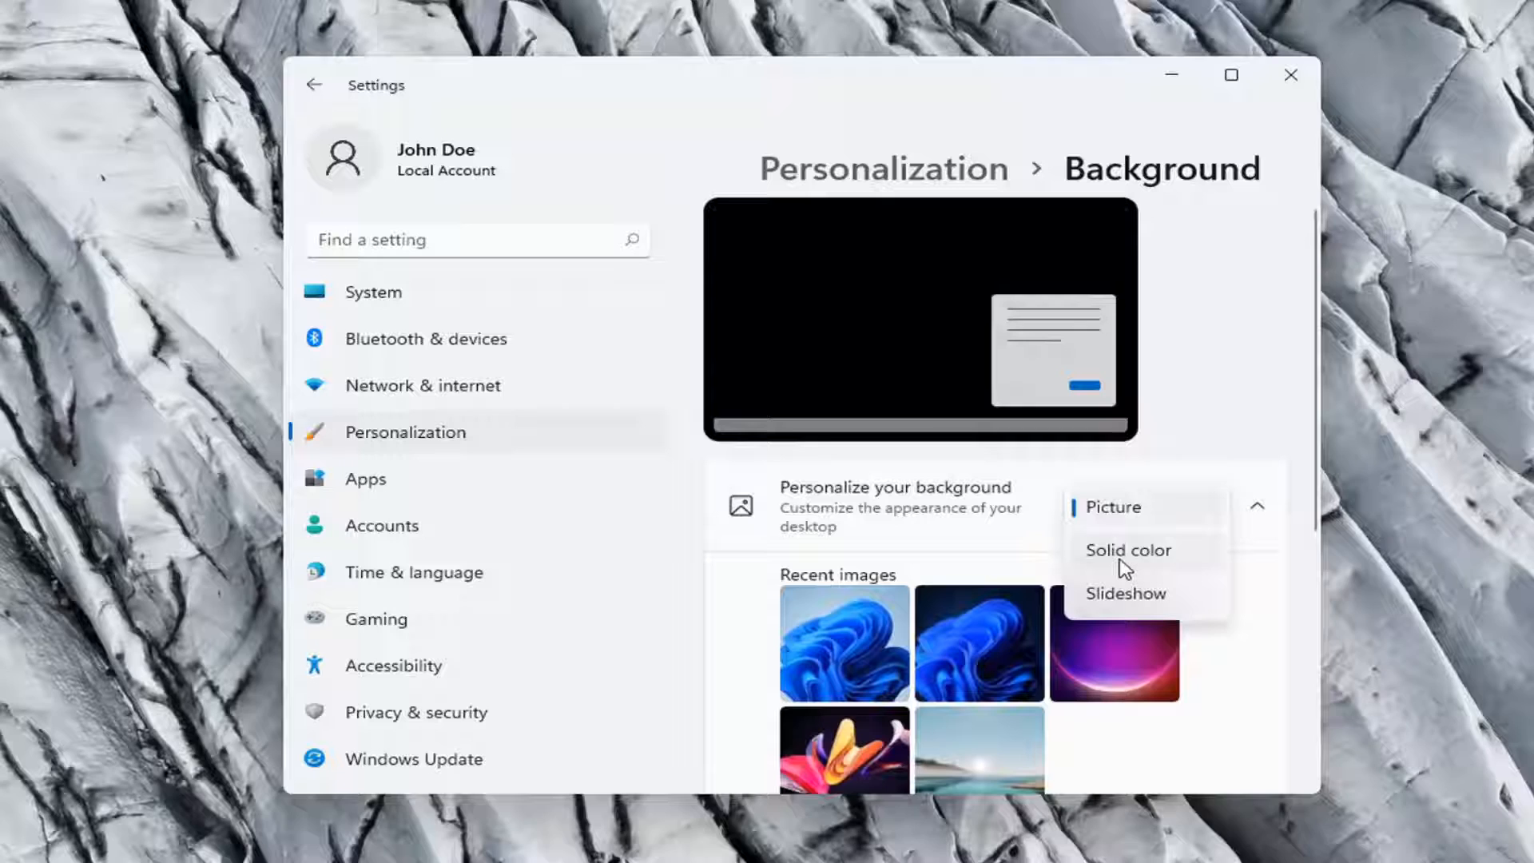
{"action": "left_click", "coordinate": [1127, 550]}
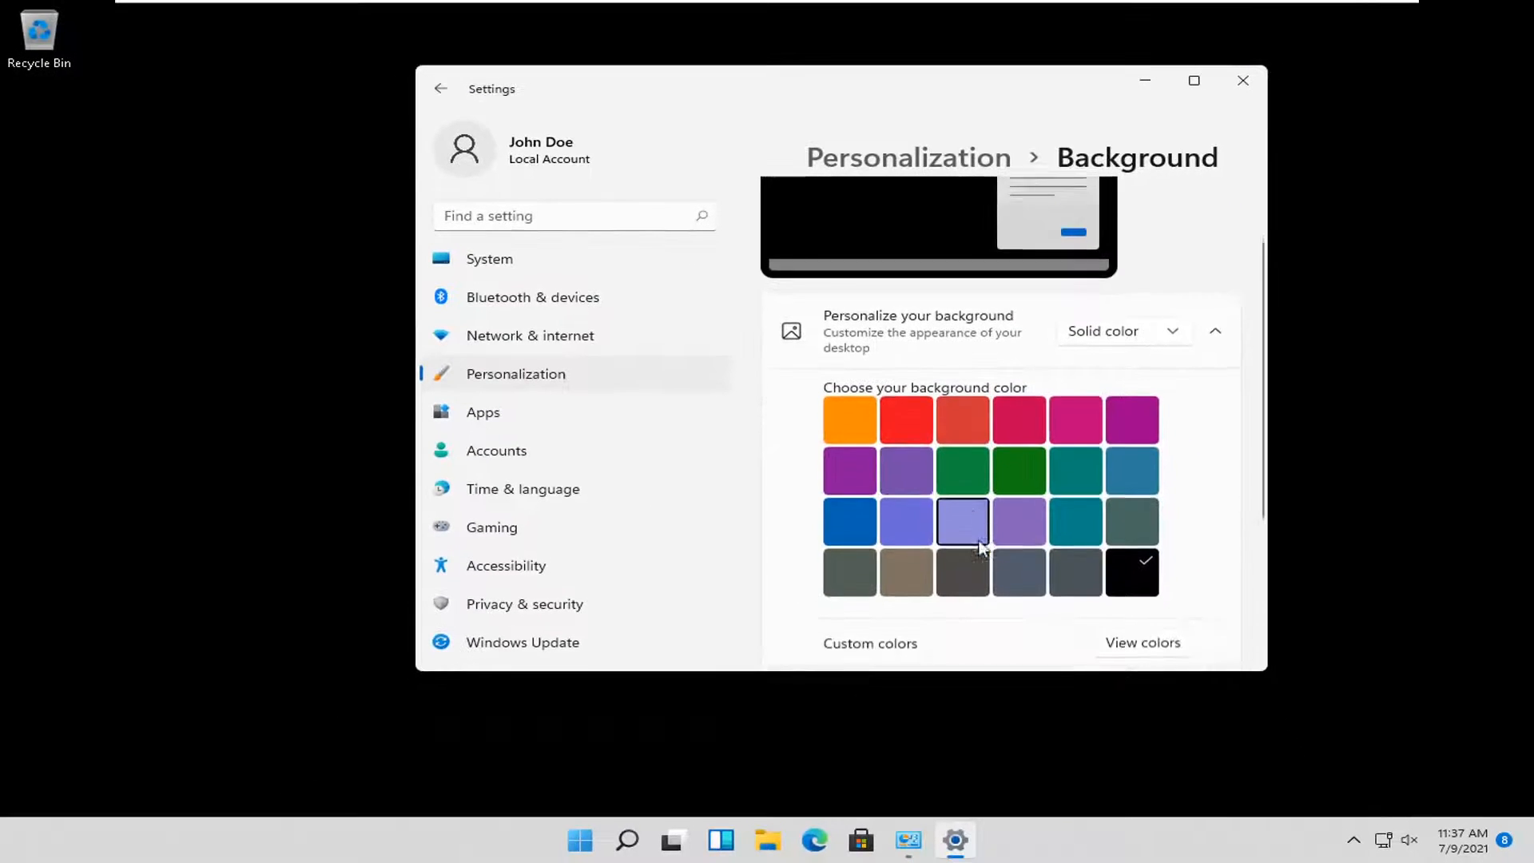
{"action": "scroll", "scroll_direction": "down", "scroll_amount": 3}
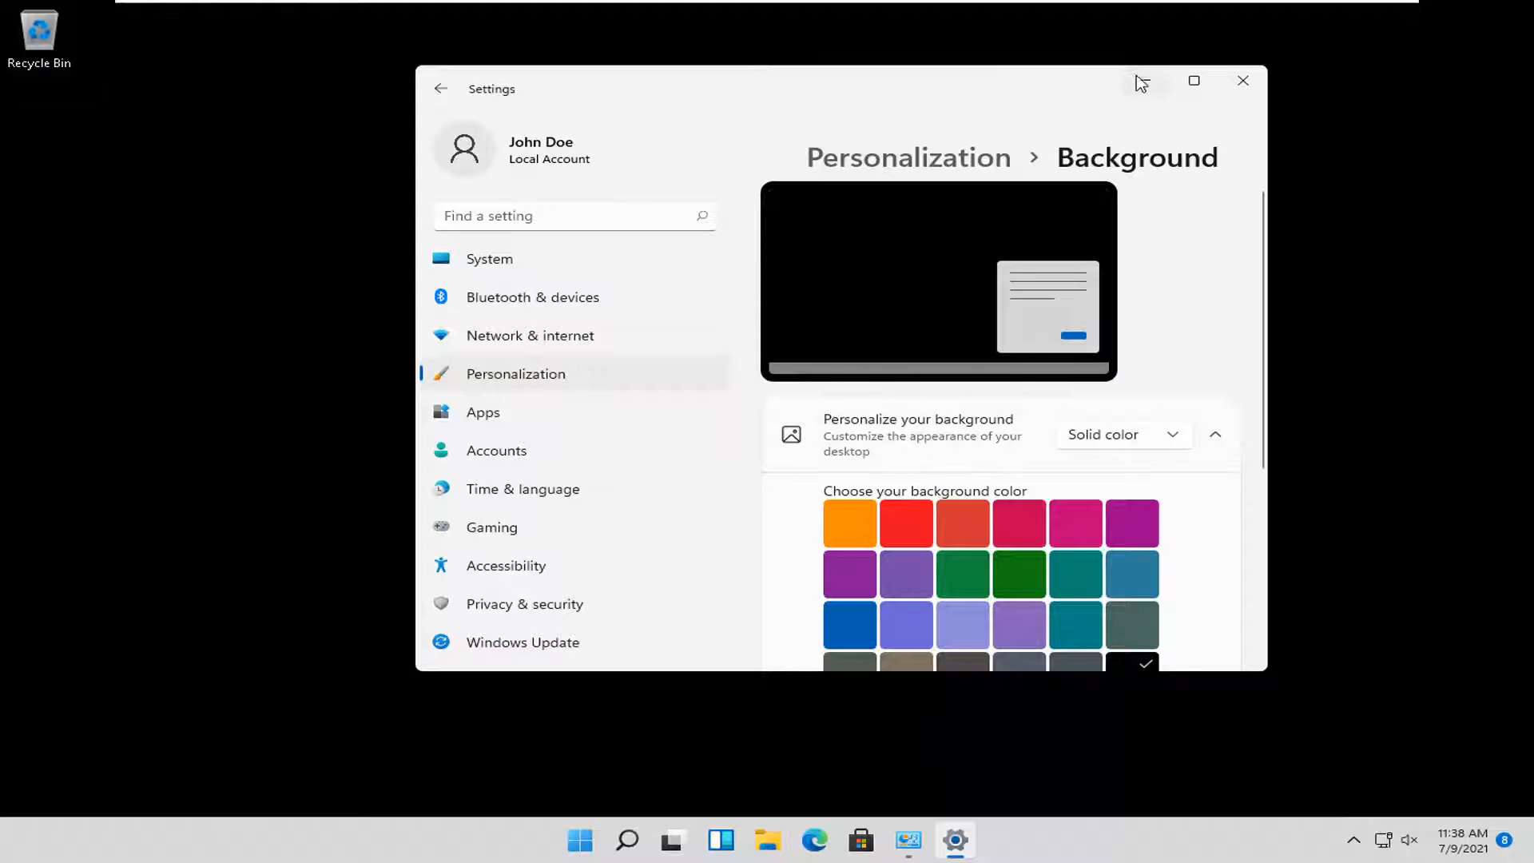
Minimize Settings so the solid black desktop is fully visible
{"action": "left_click", "coordinate": [1243, 80]}
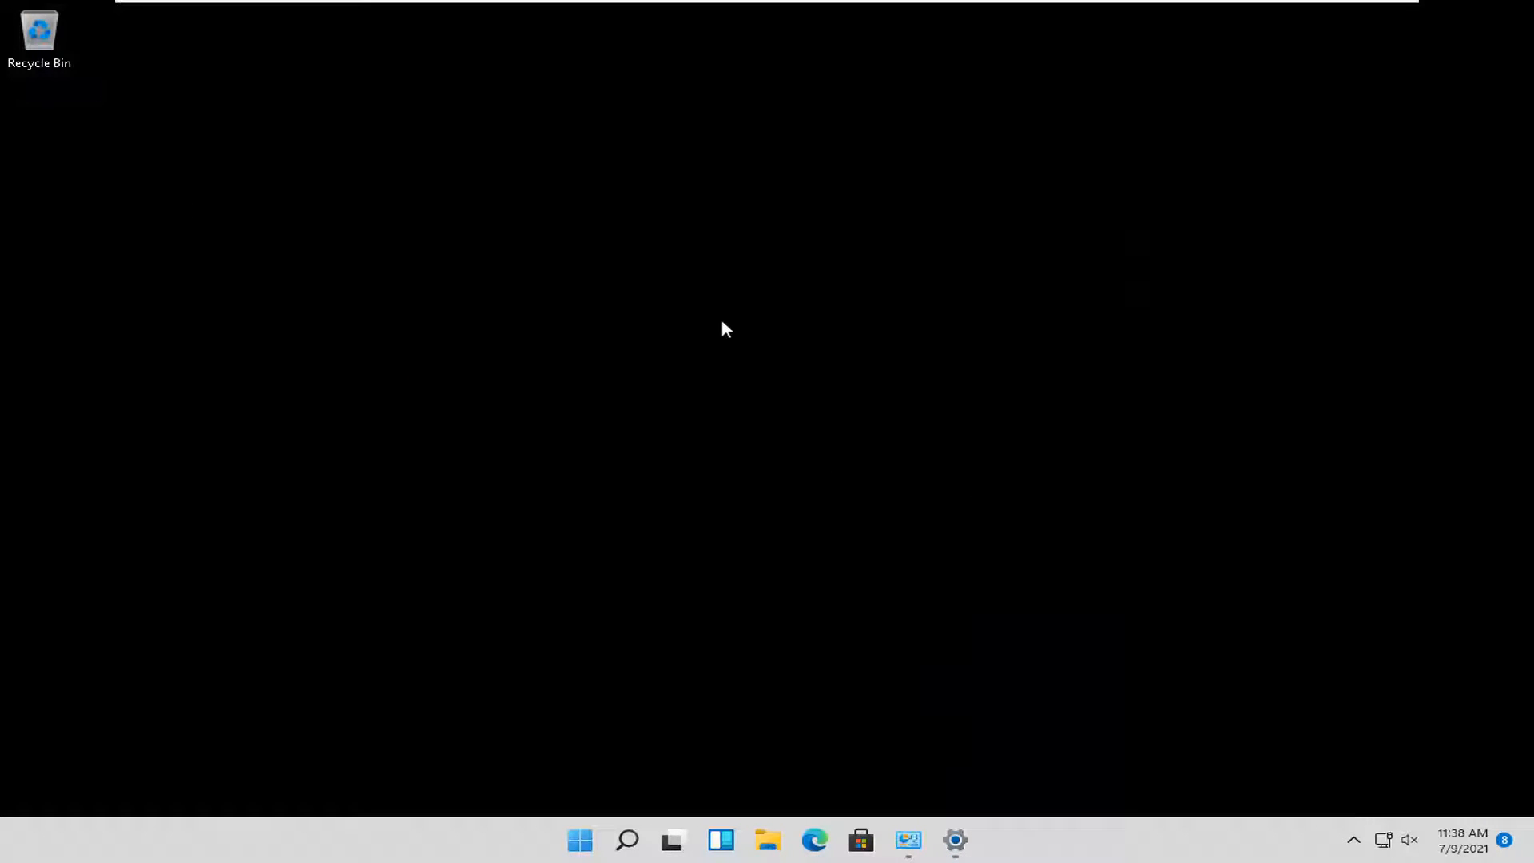
{"action": "mouse_move", "coordinate": [499, 209]}
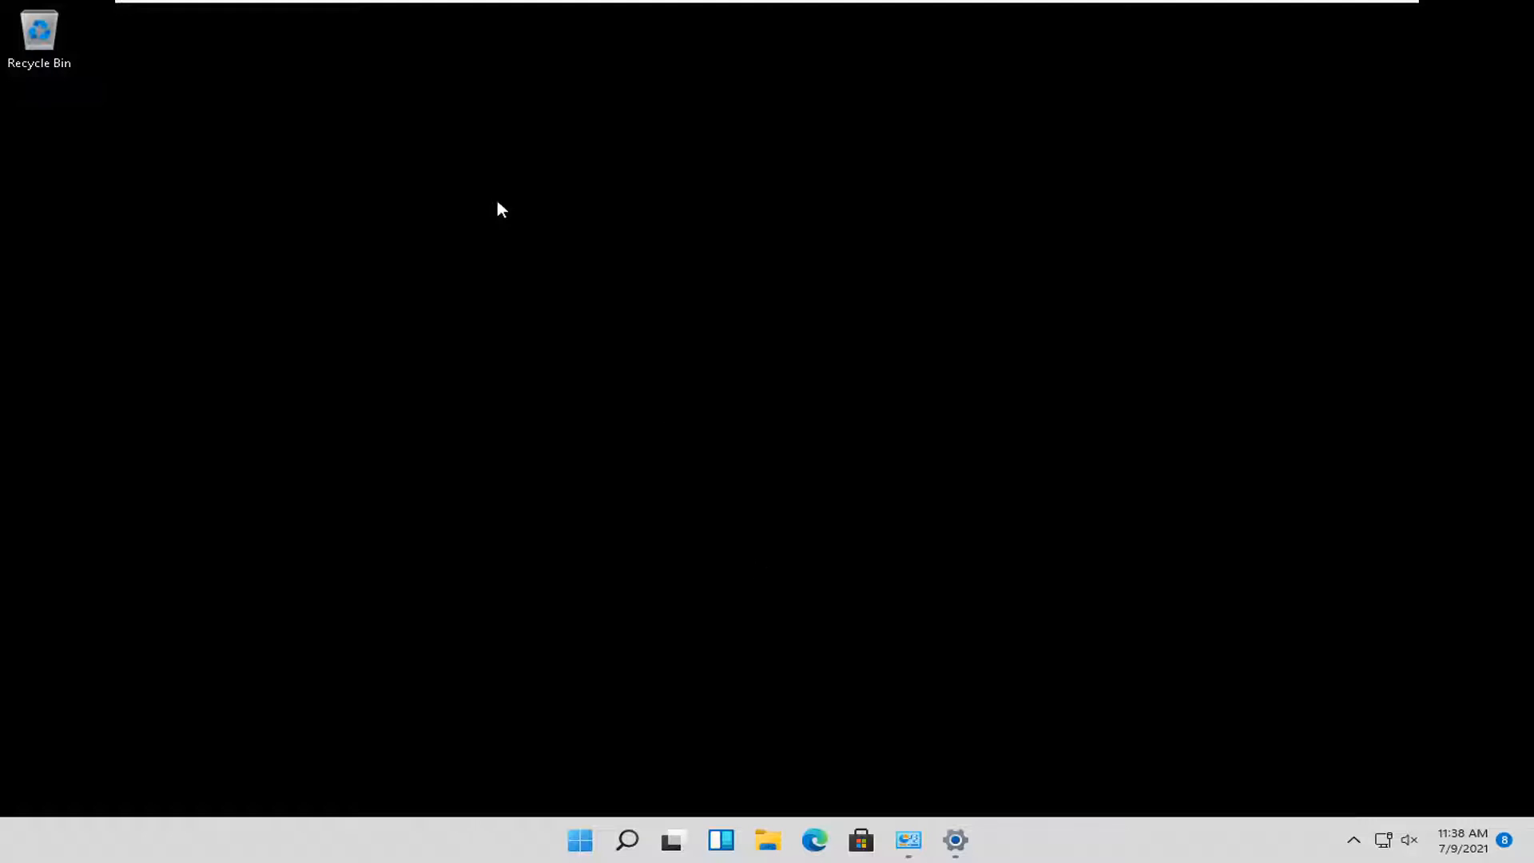
{"action": "mouse_move", "coordinate": [489, 298]}
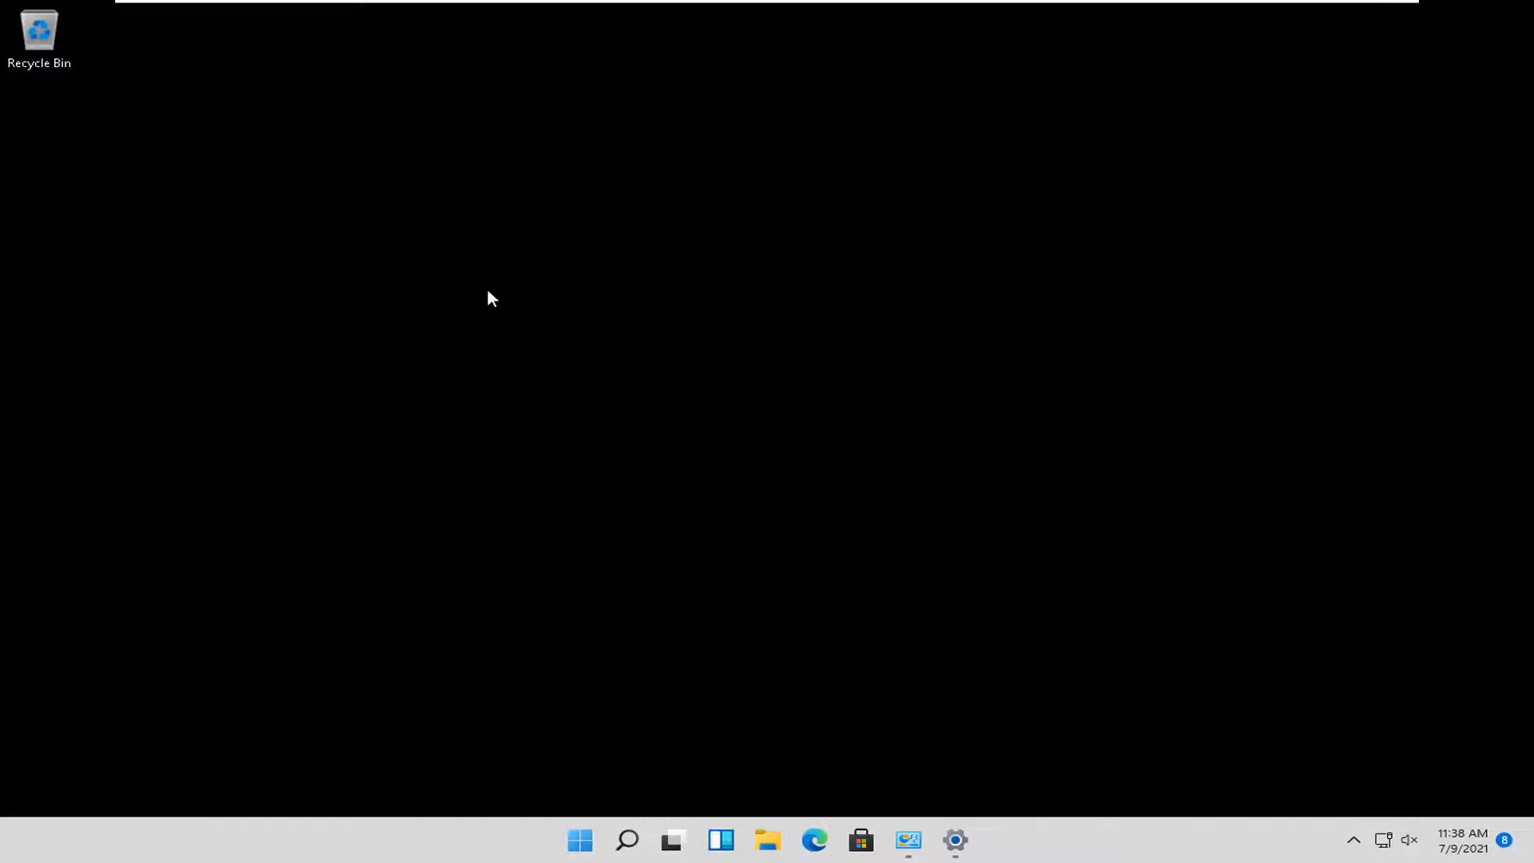
{"action": "mouse_move", "coordinate": [580, 249]}
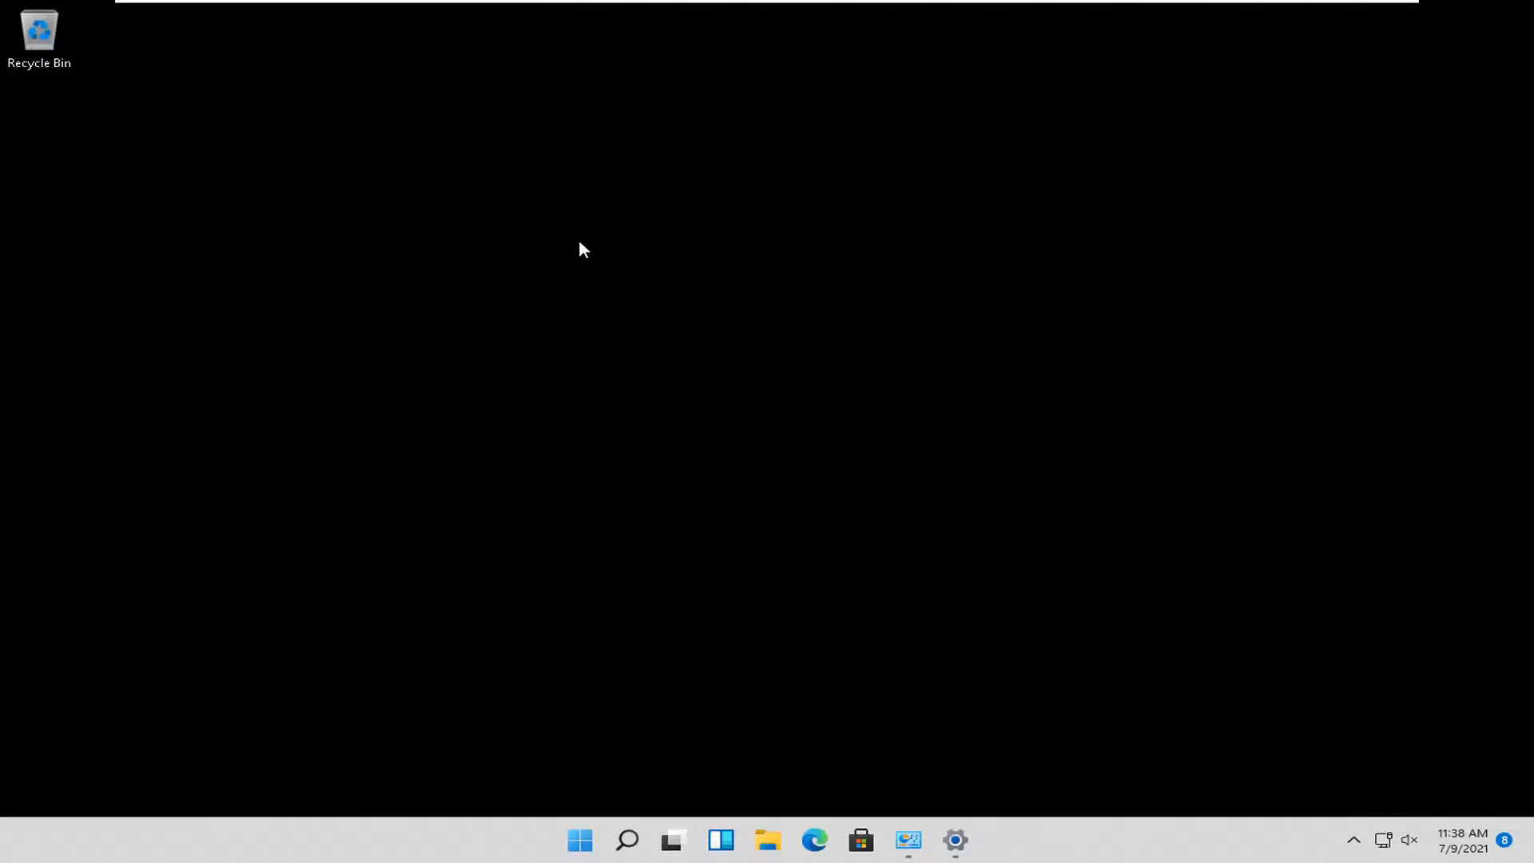
{"action": "mouse_move", "coordinate": [1026, 651]}
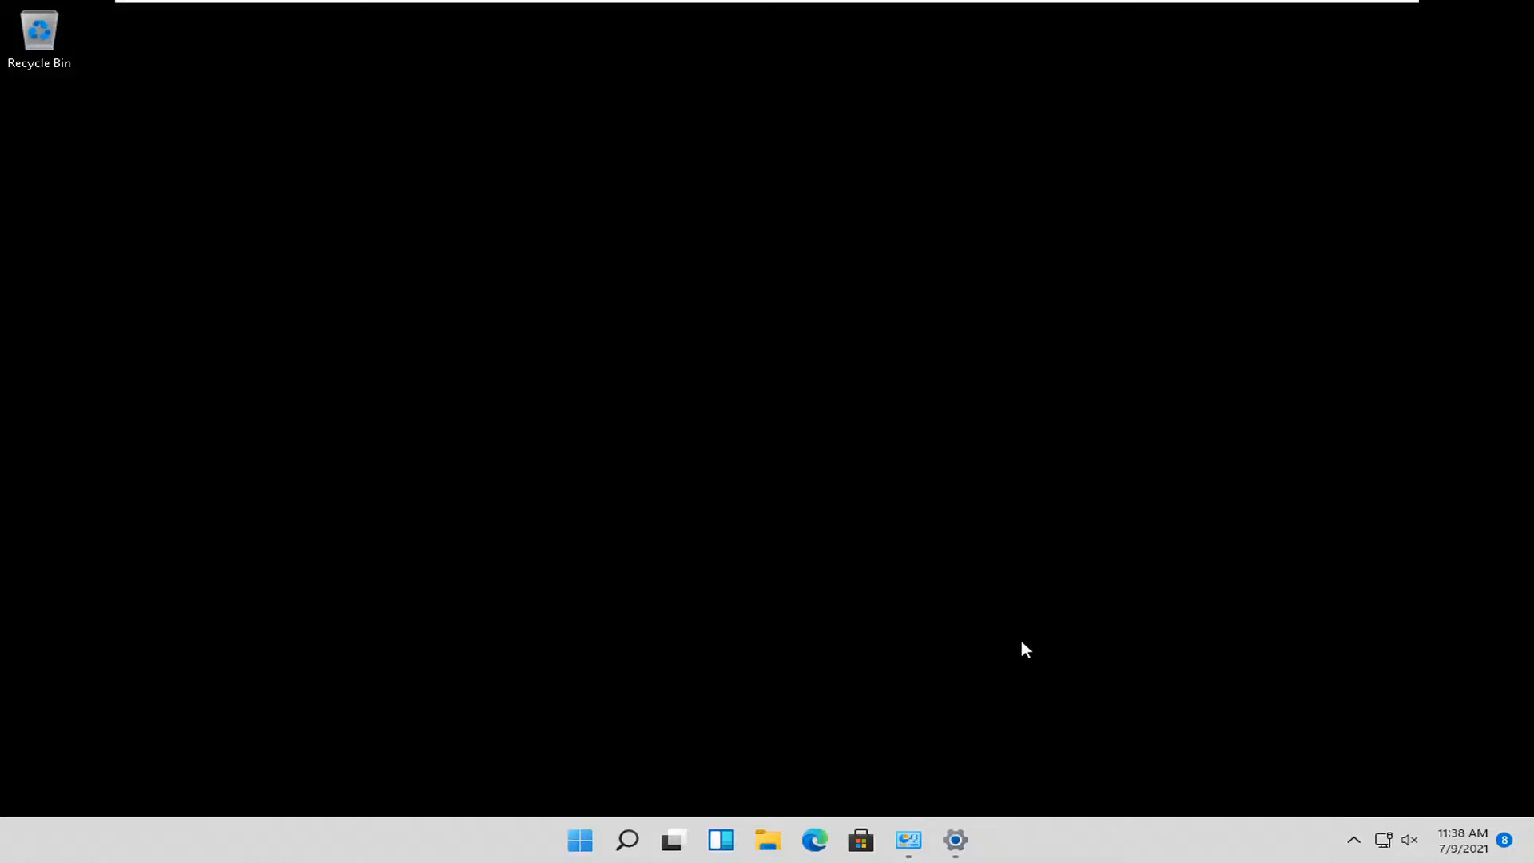
{"action": "mouse_move", "coordinate": [969, 613]}
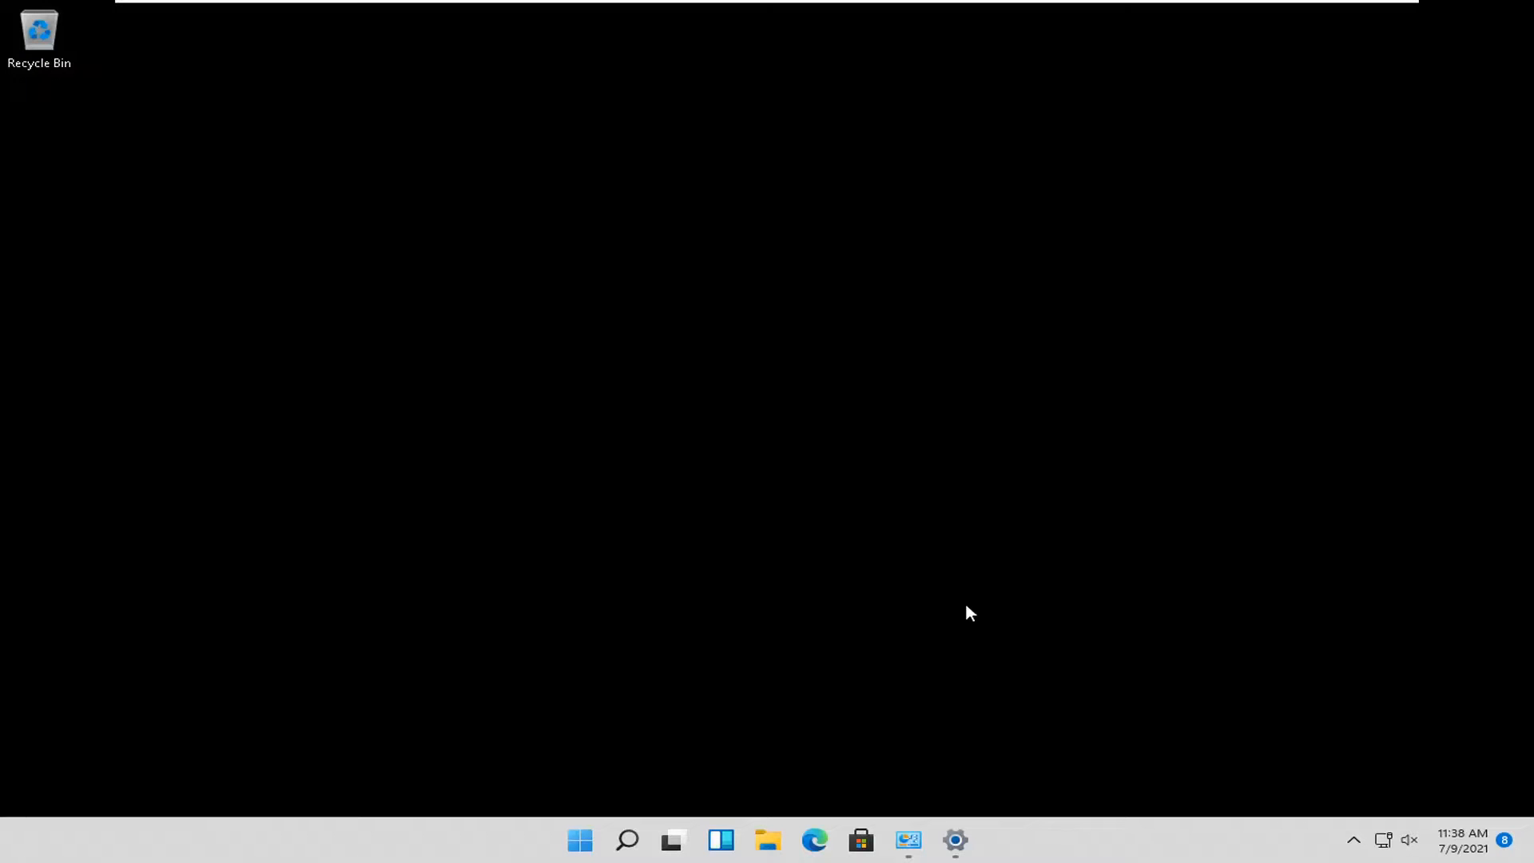